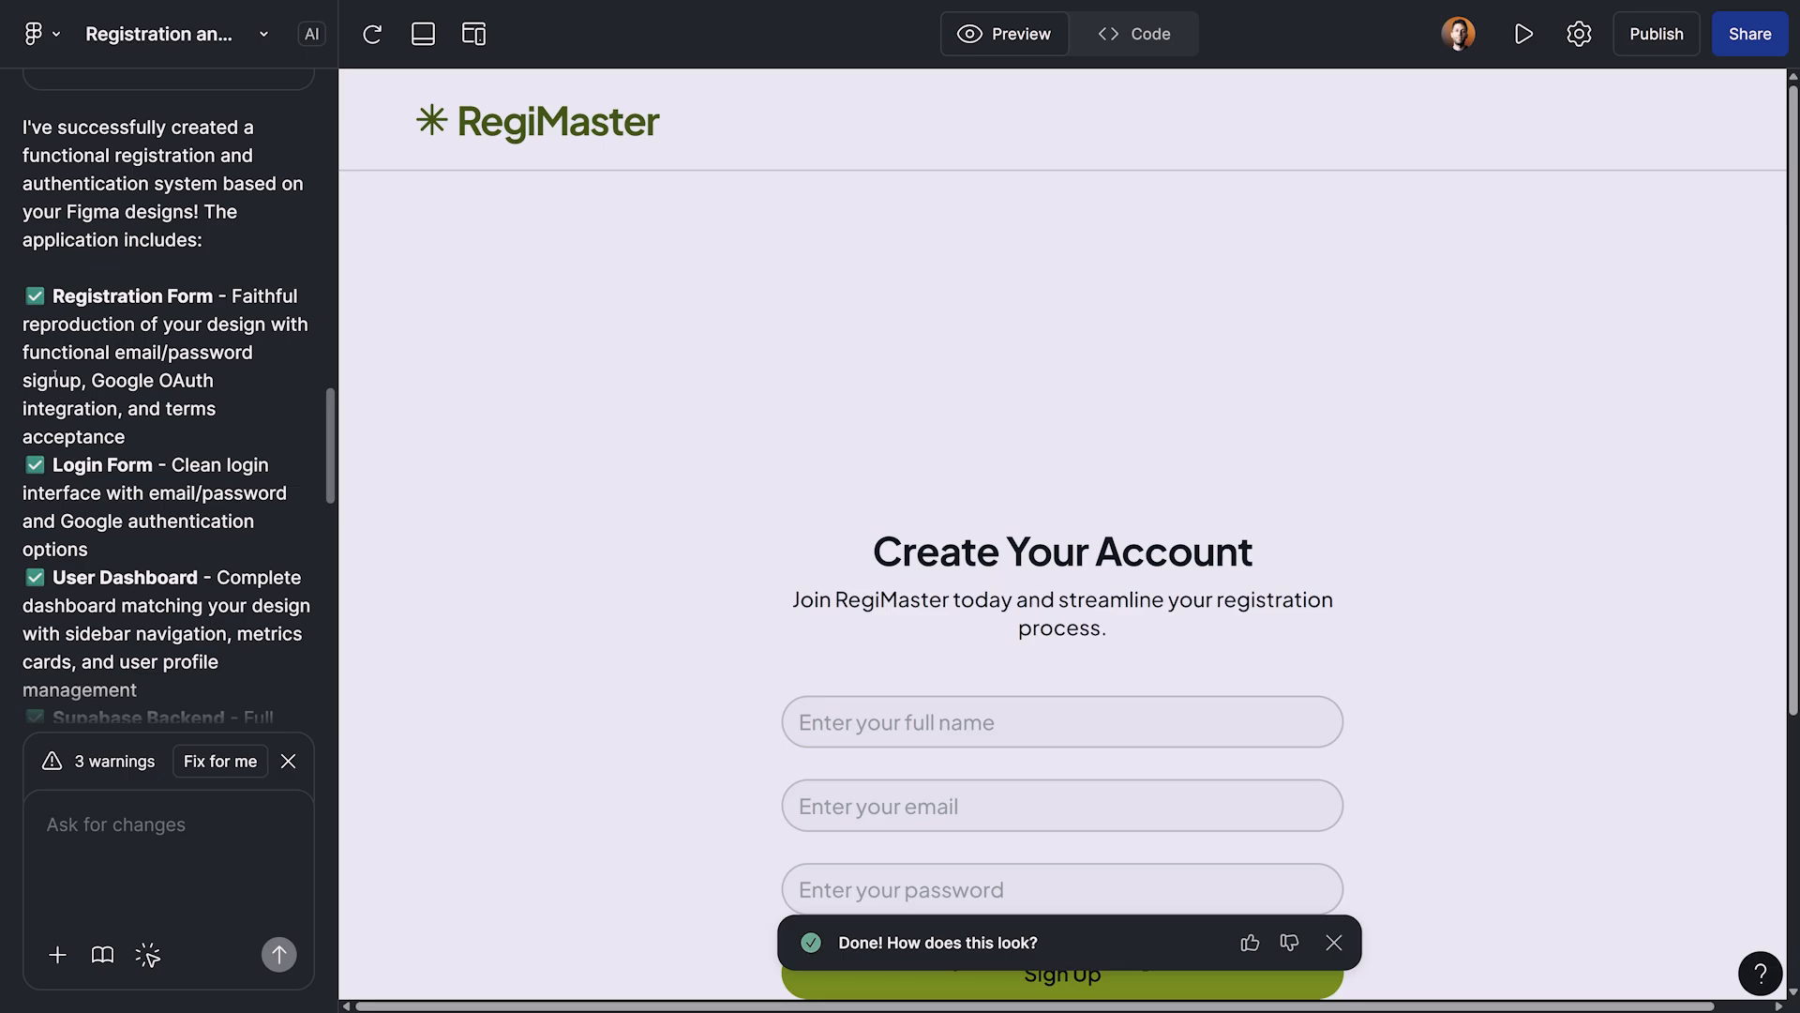
Review the Registration Form description, then have the AI fix the three warnings, generating Version 4.
{"action": "left_click_drag", "start_coordinate": [34, 294], "coordinate": [173, 422]}
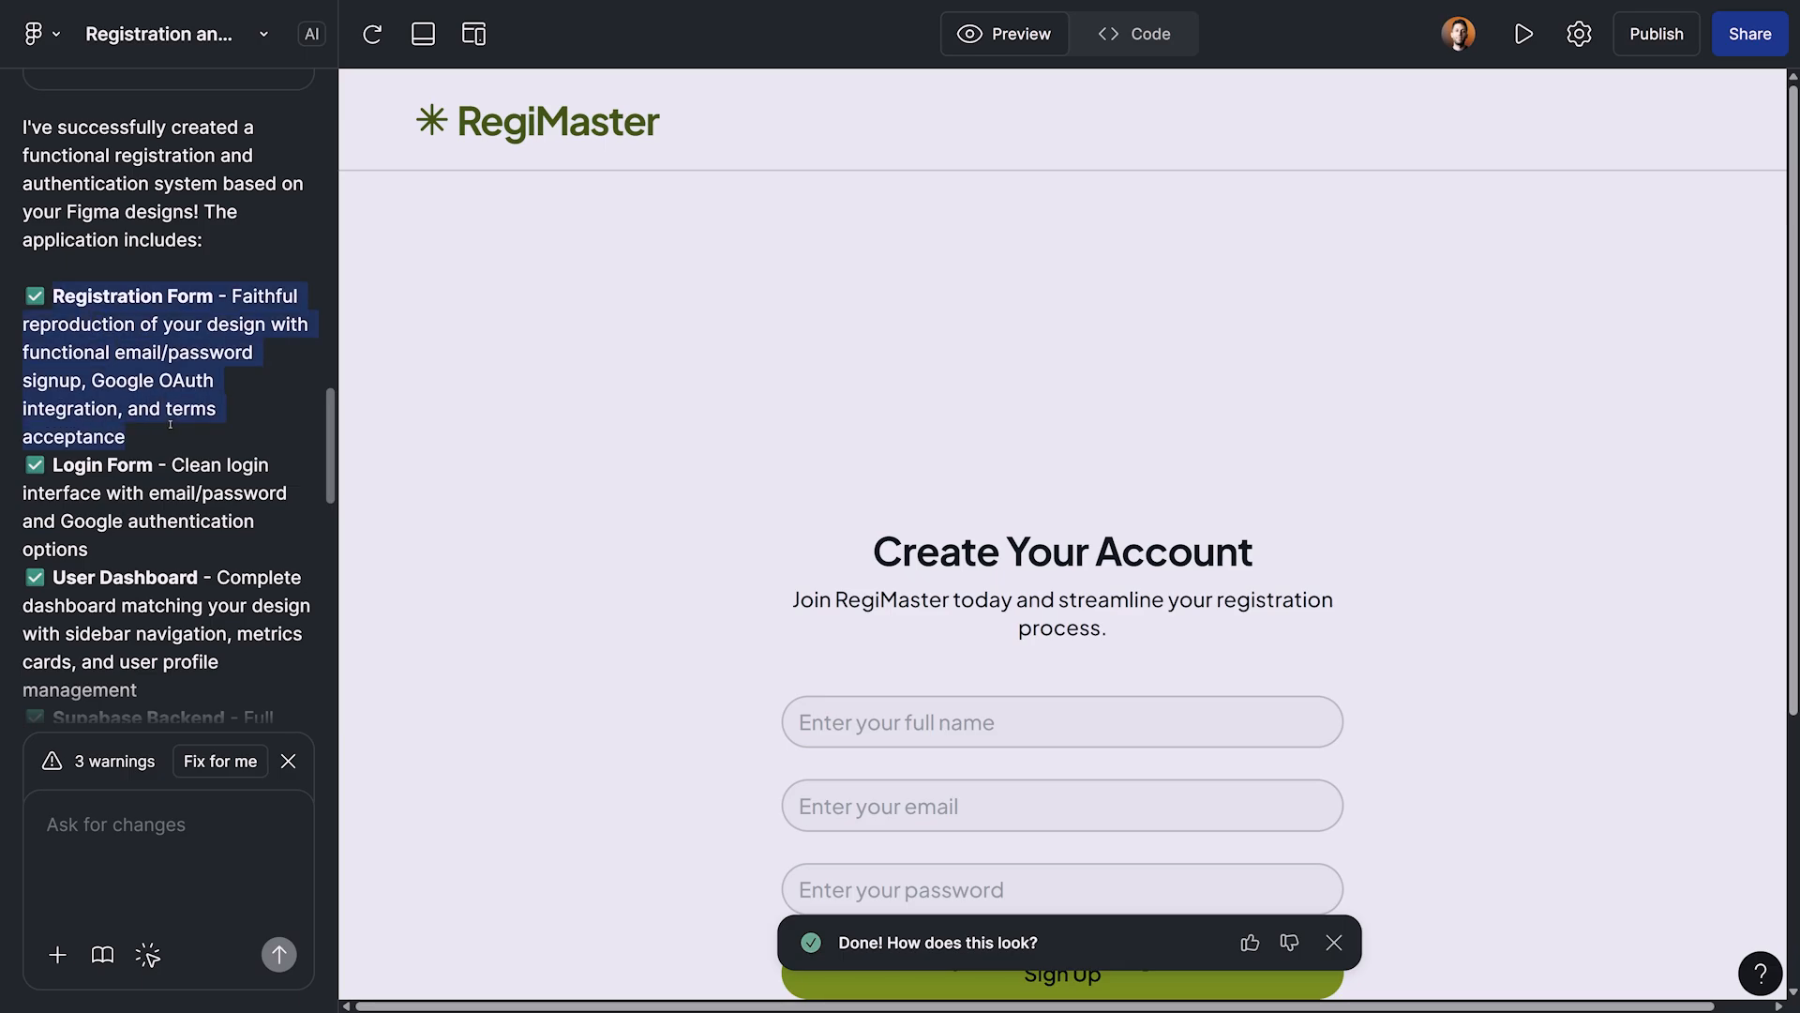
{"action": "scroll", "scroll_direction": "down", "scroll_amount": 3}
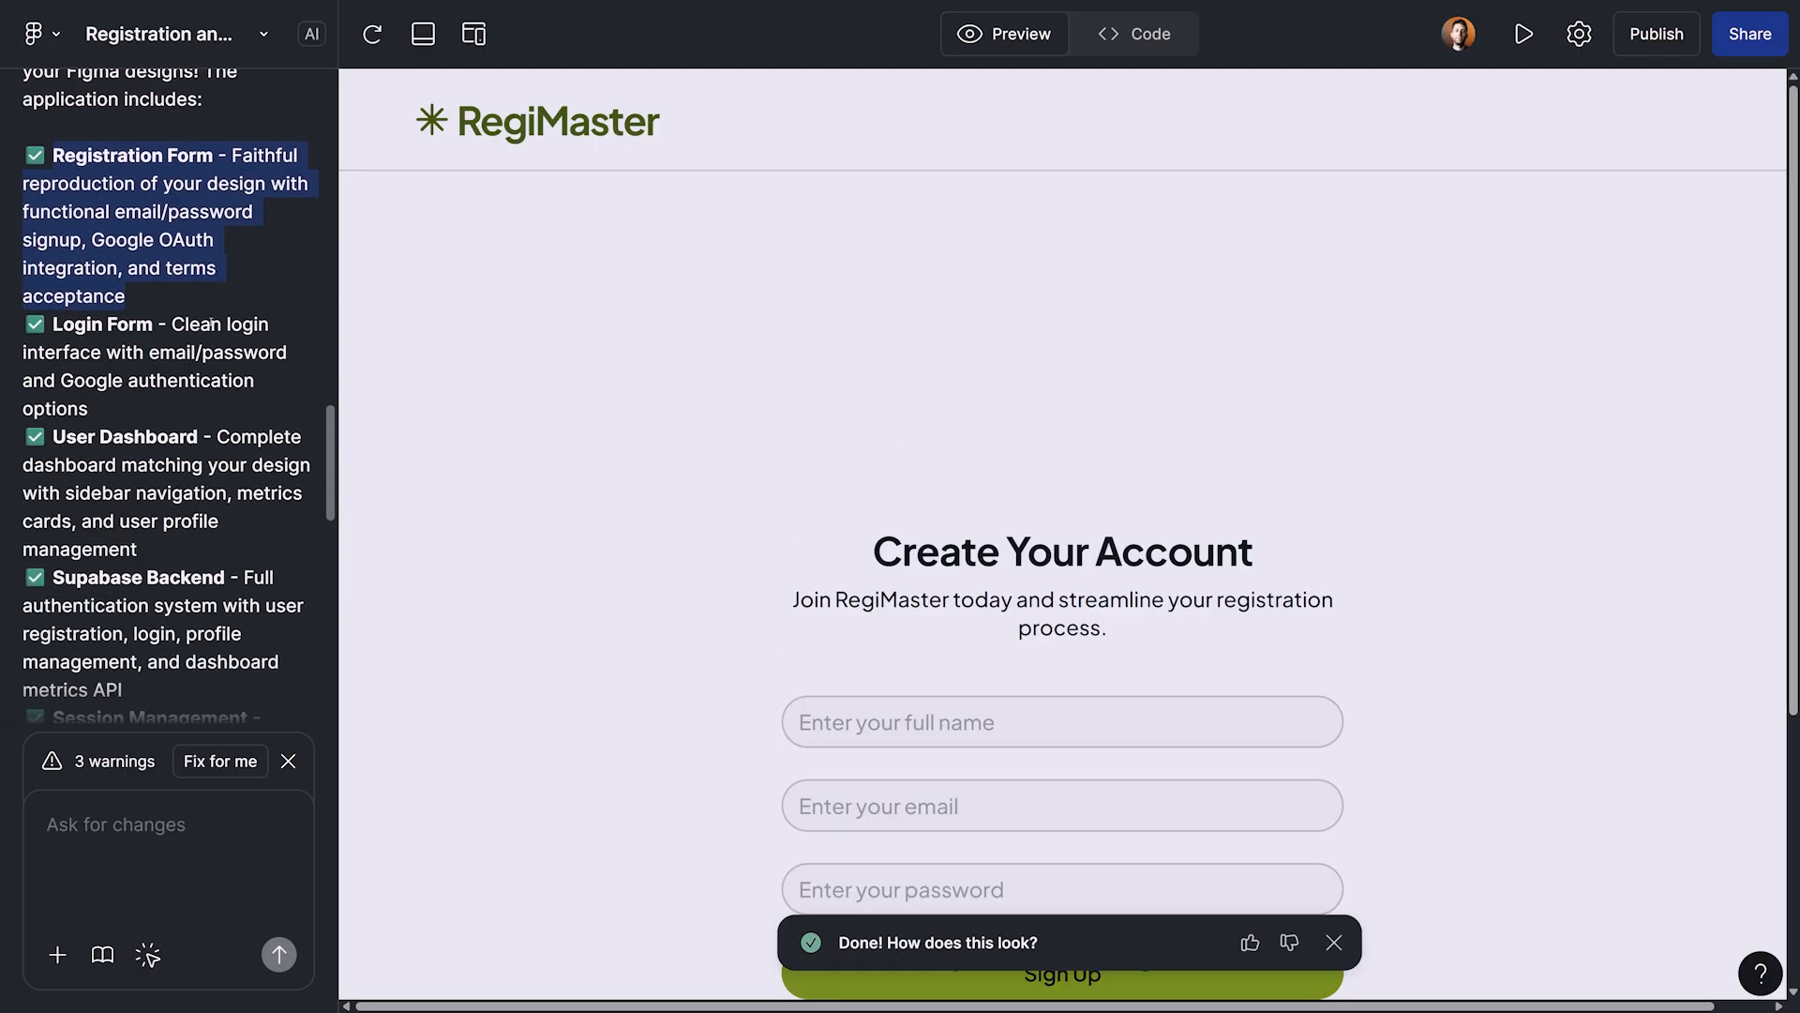
{"action": "scroll", "scroll_direction": "down", "scroll_amount": 3}
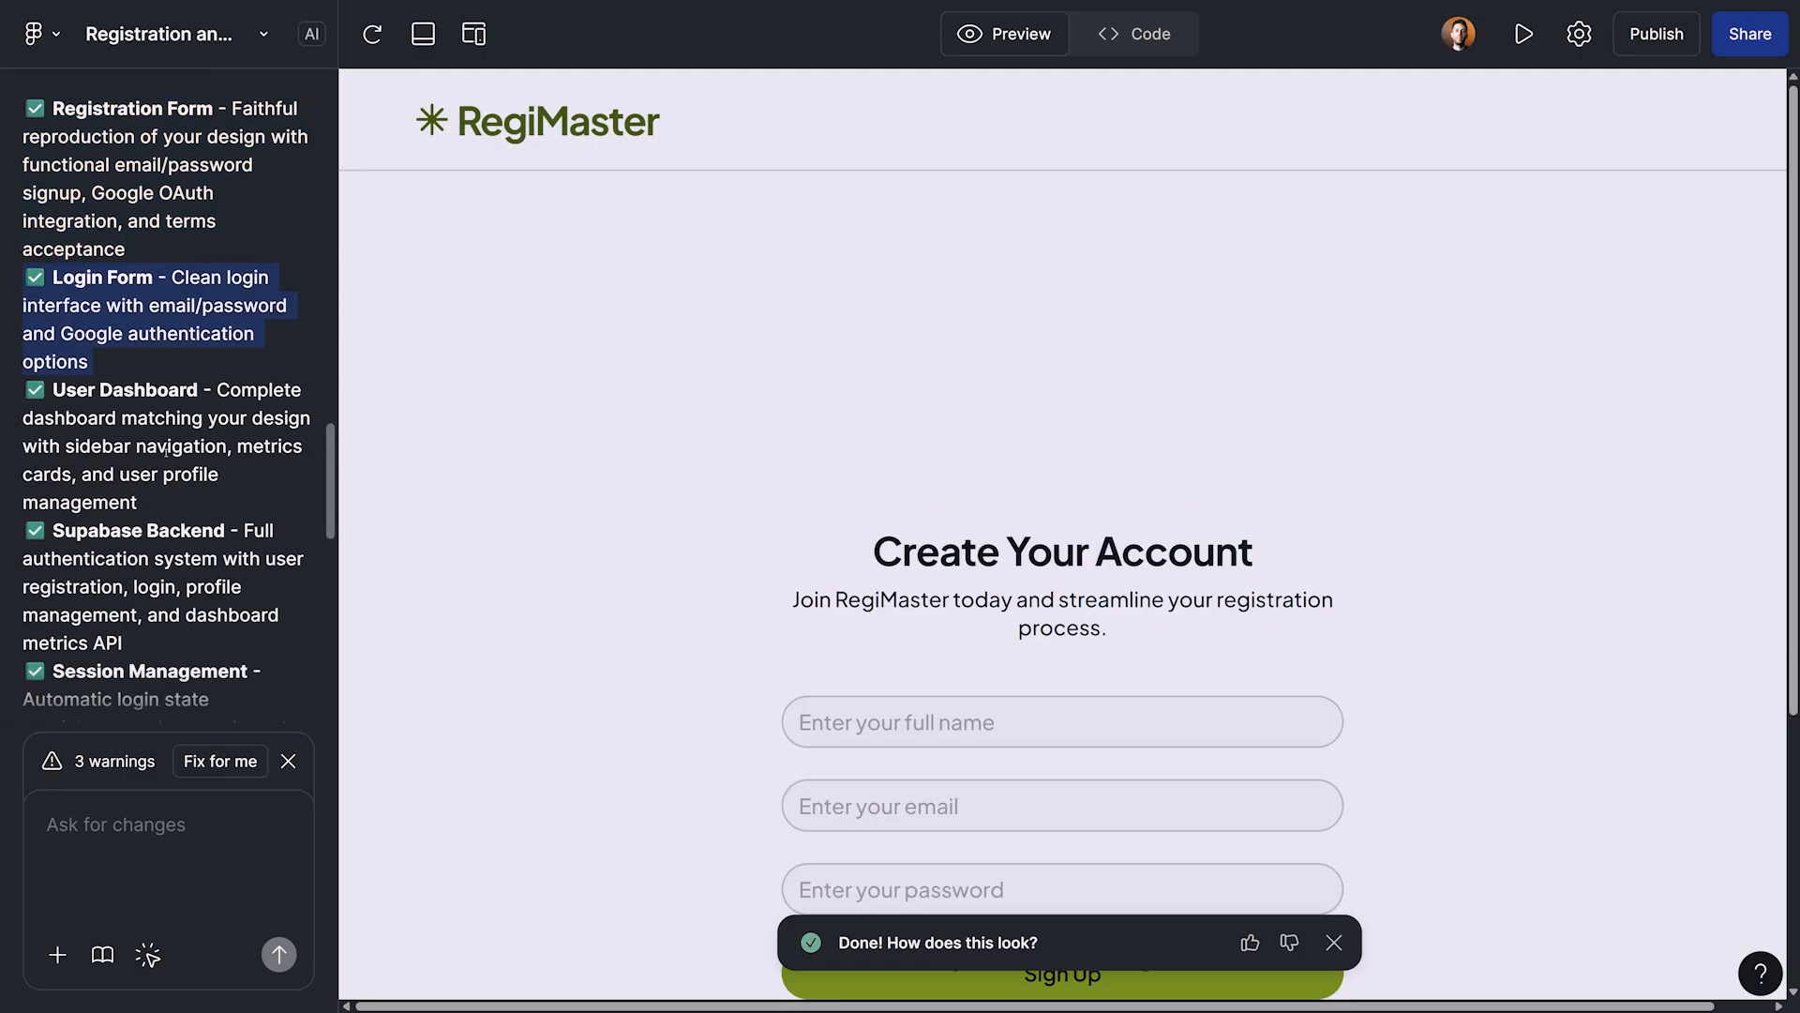
{"action": "scroll", "scroll_direction": "down", "scroll_amount": 3}
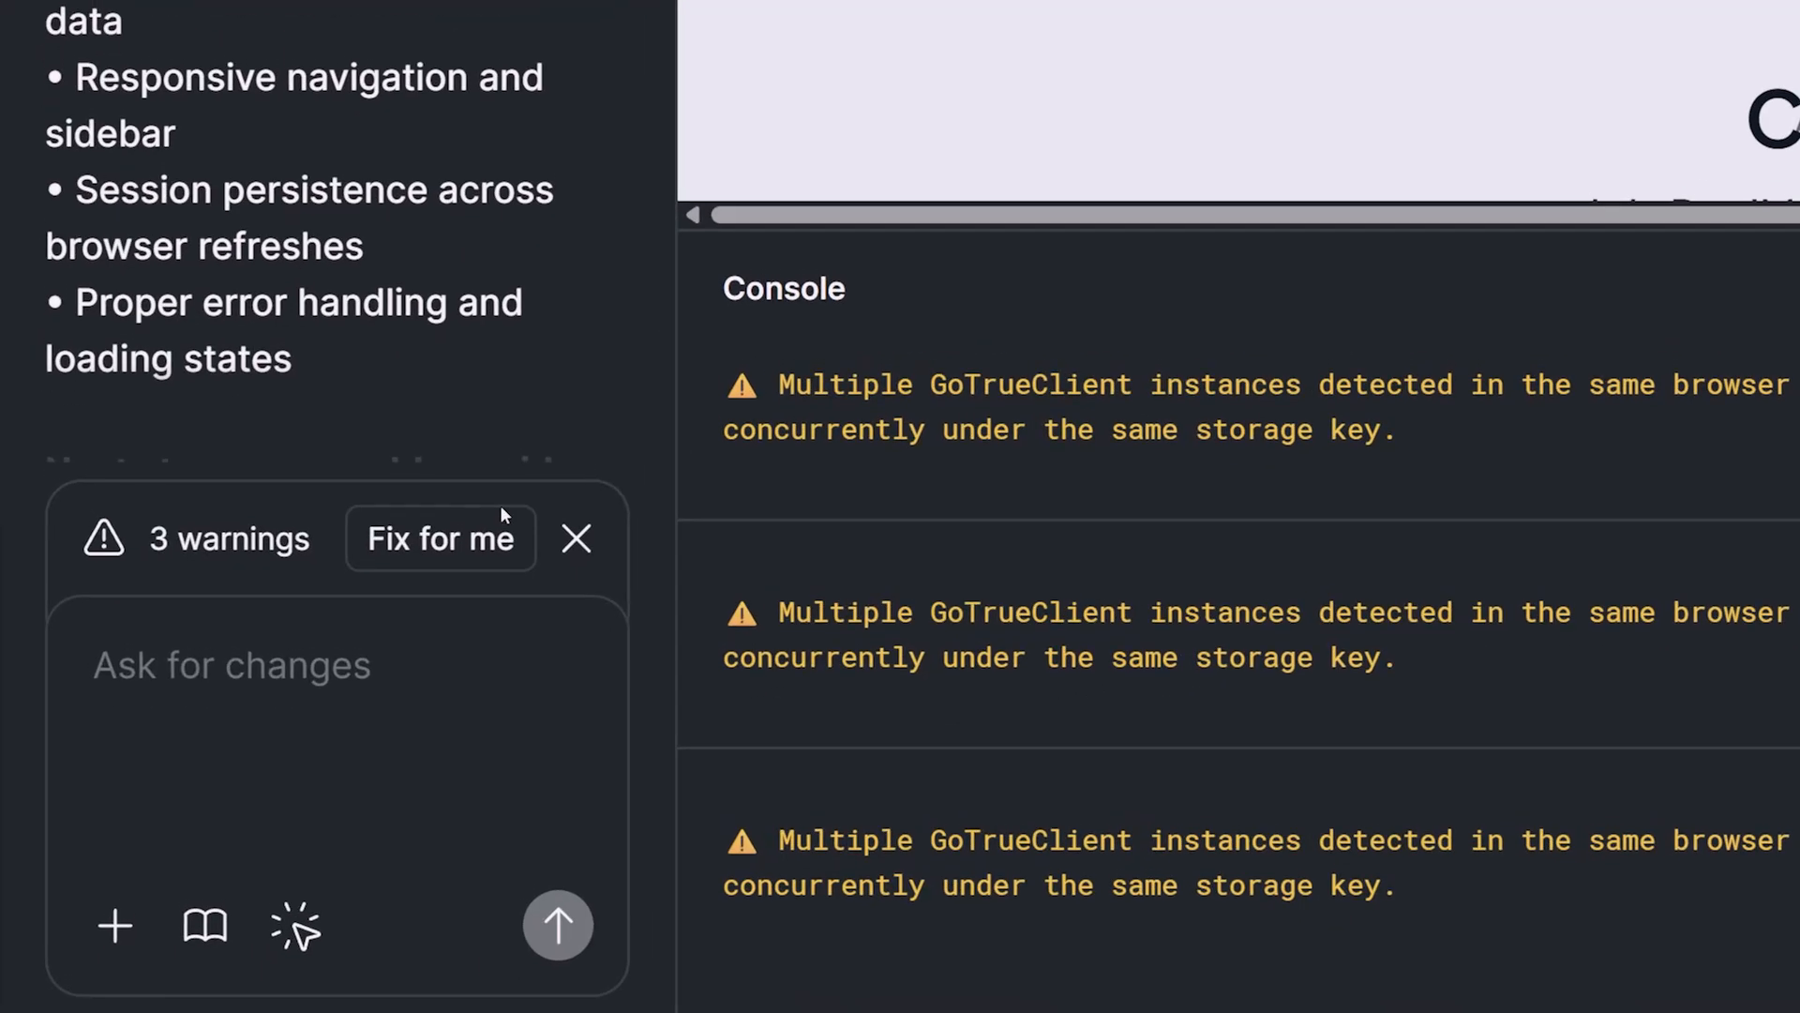
{"action": "left_click", "coordinate": [438, 540]}
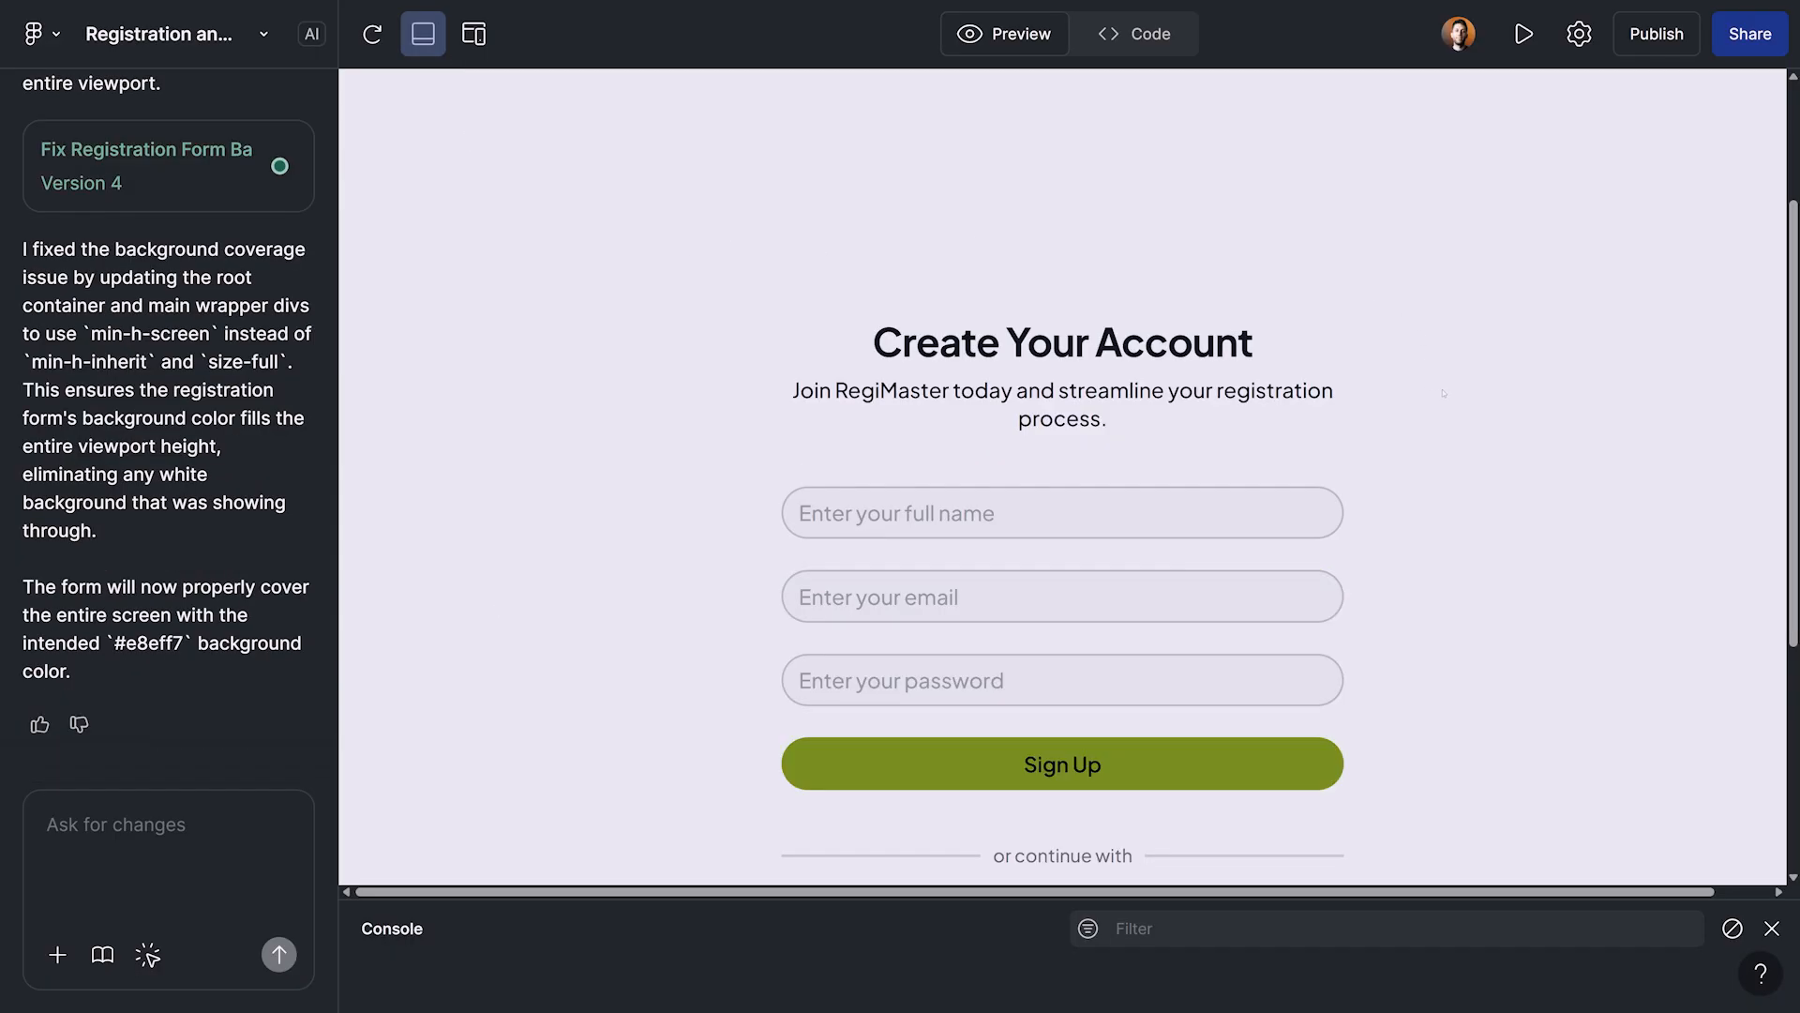
{"action": "mouse_move", "coordinate": [1543, 20]}
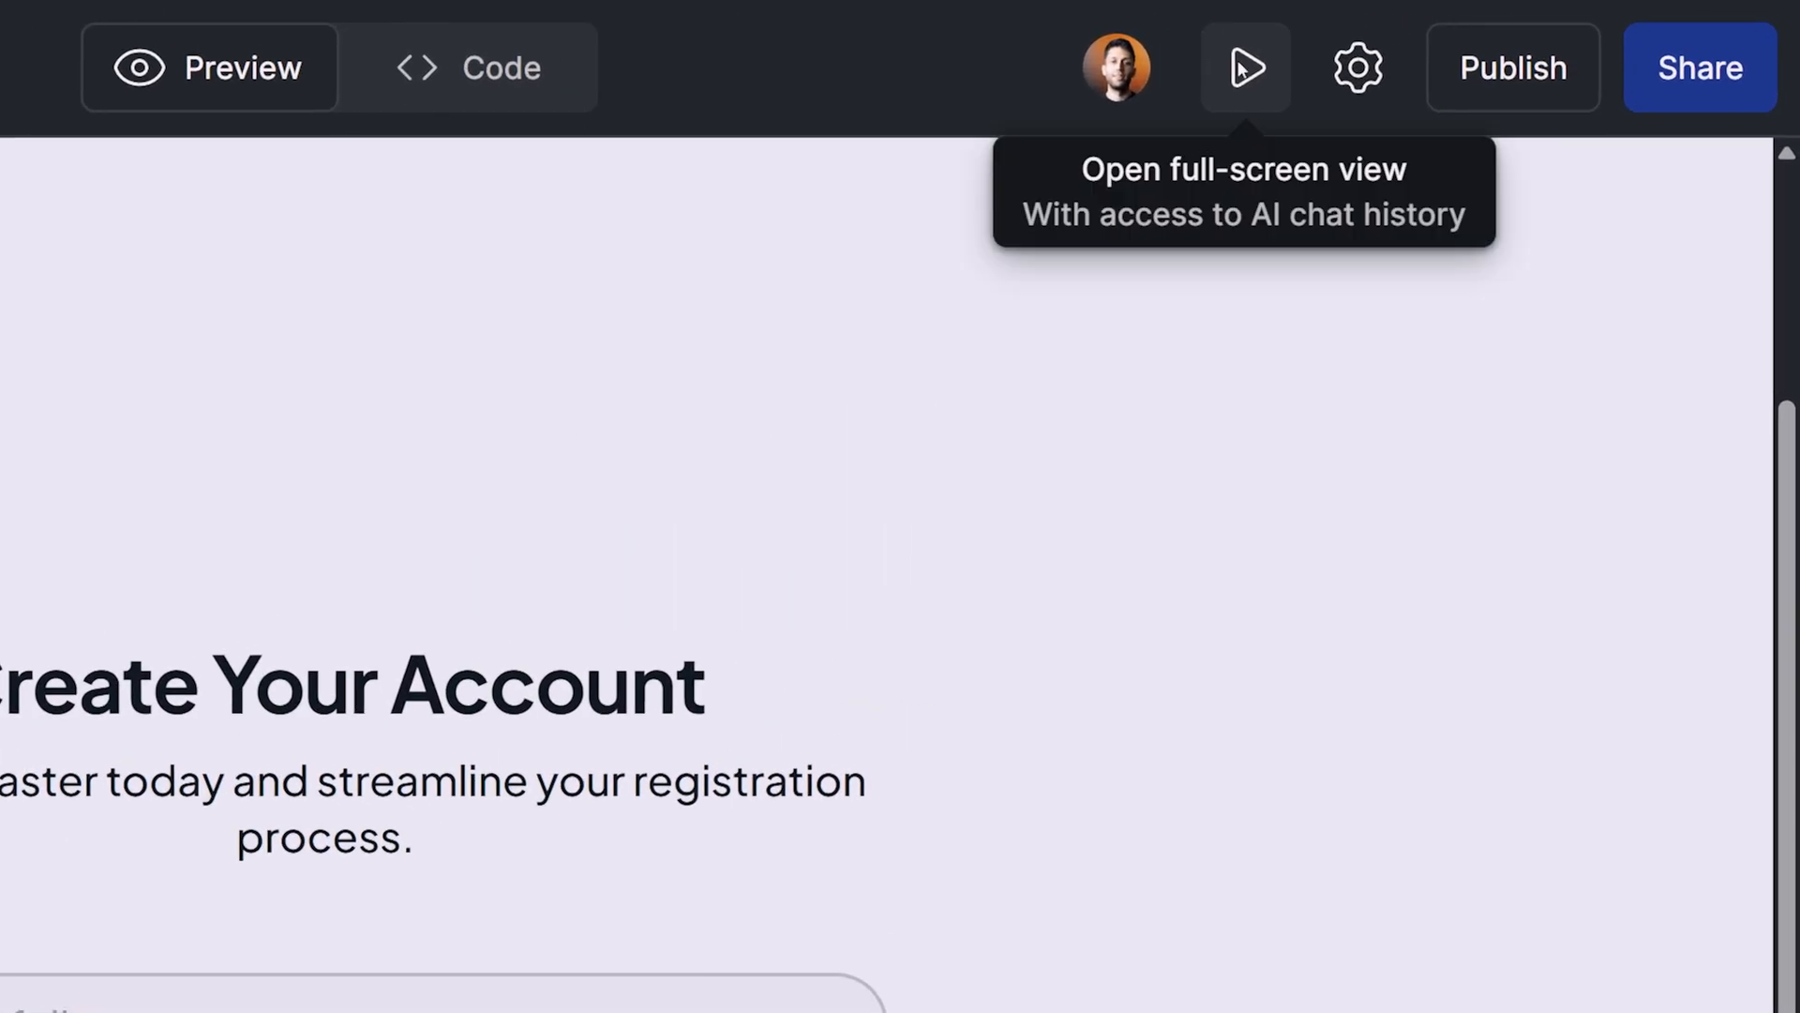
{"action": "left_click", "coordinate": [1245, 67]}
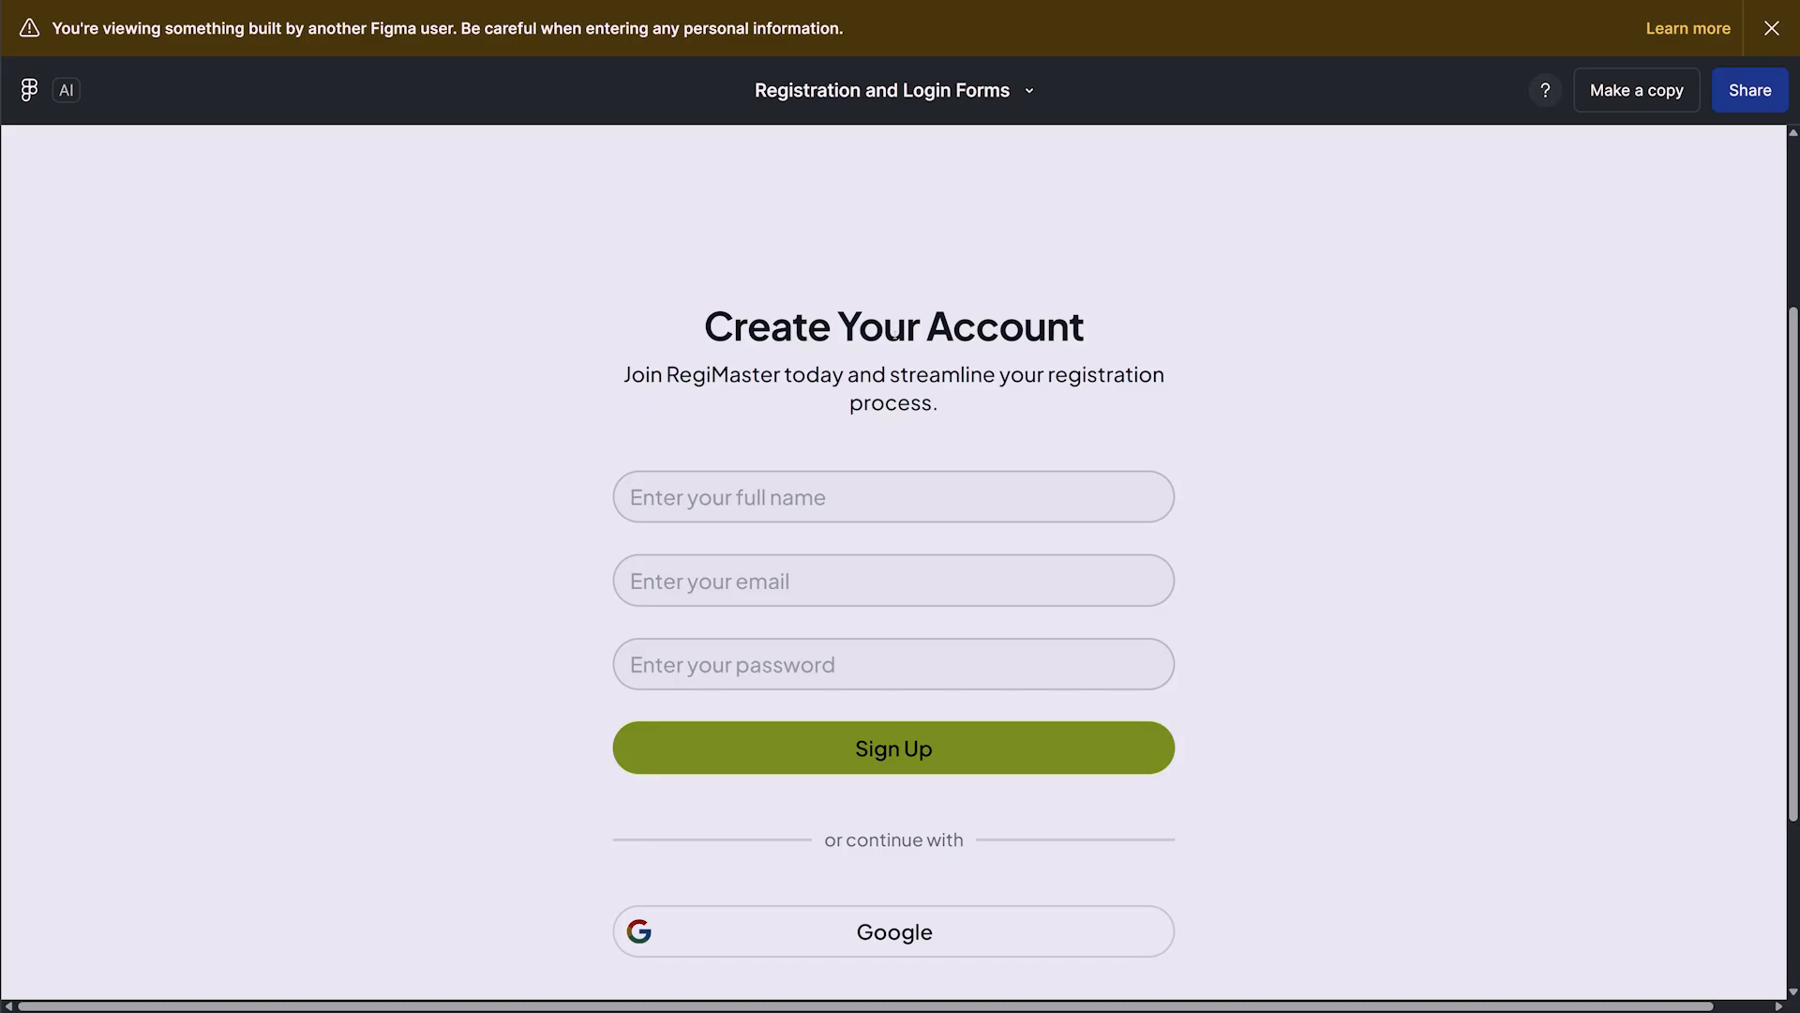
{"action": "type", "text": "Kia"}
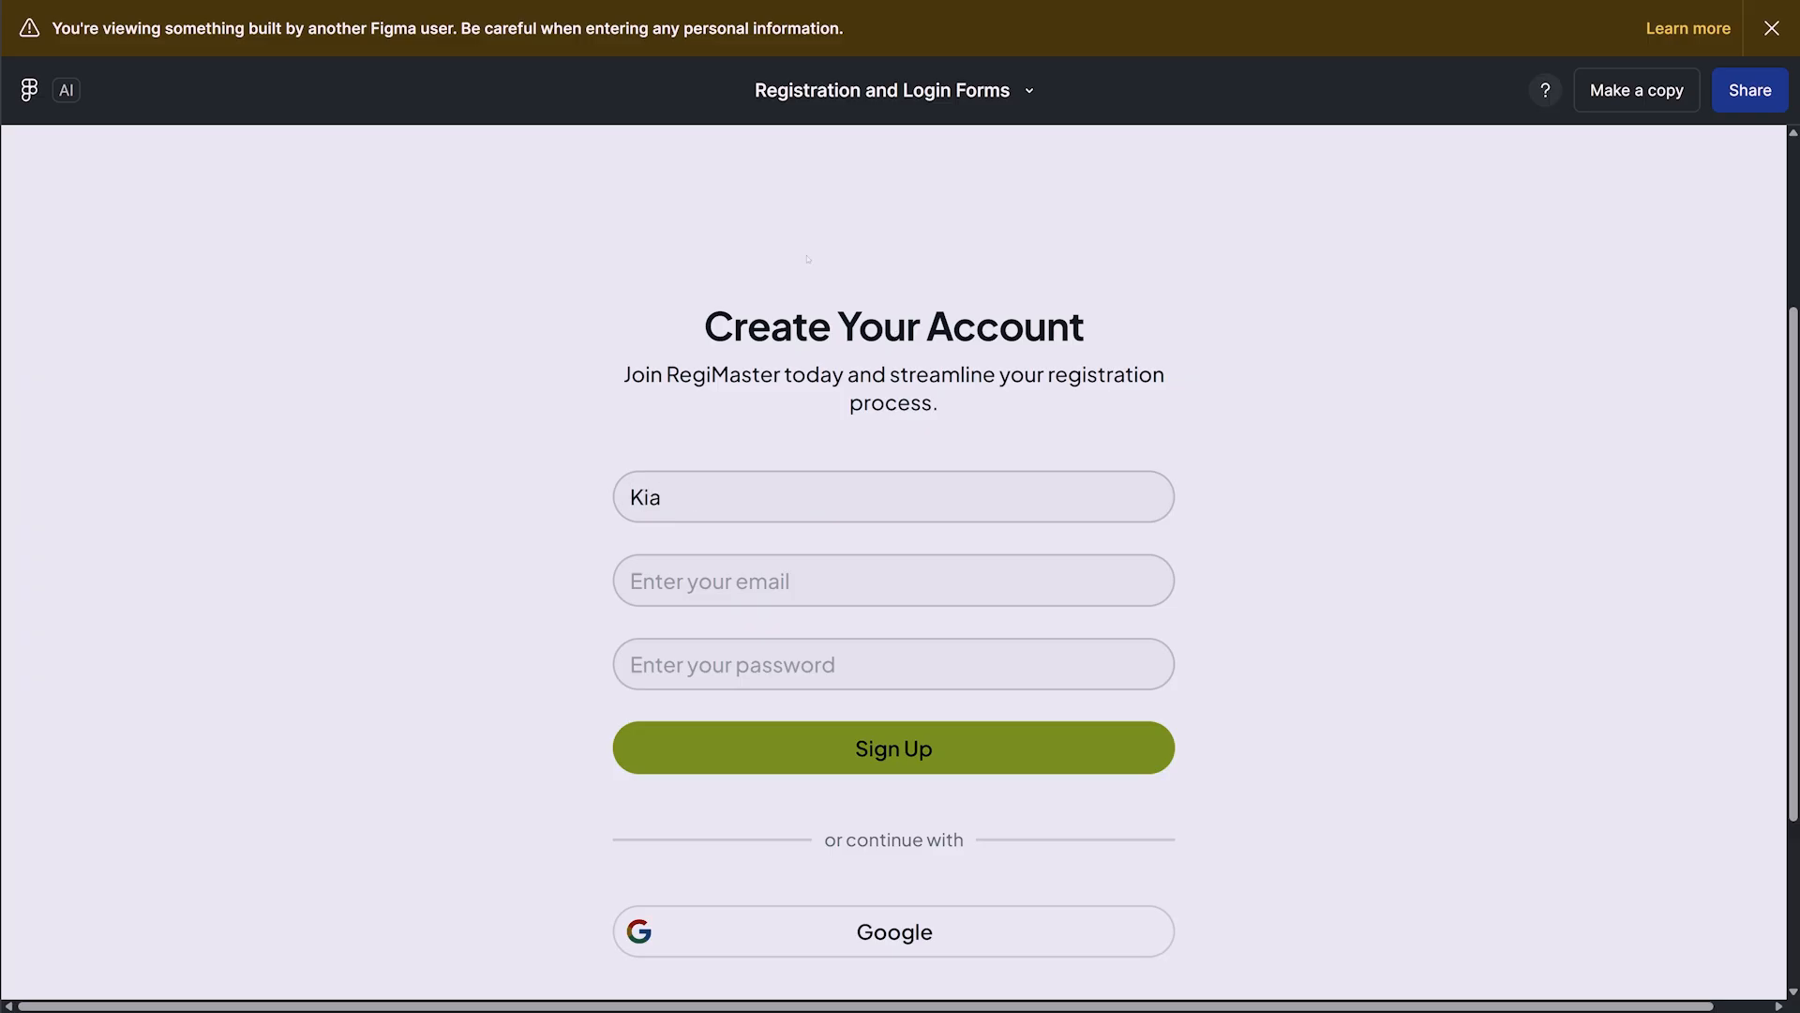
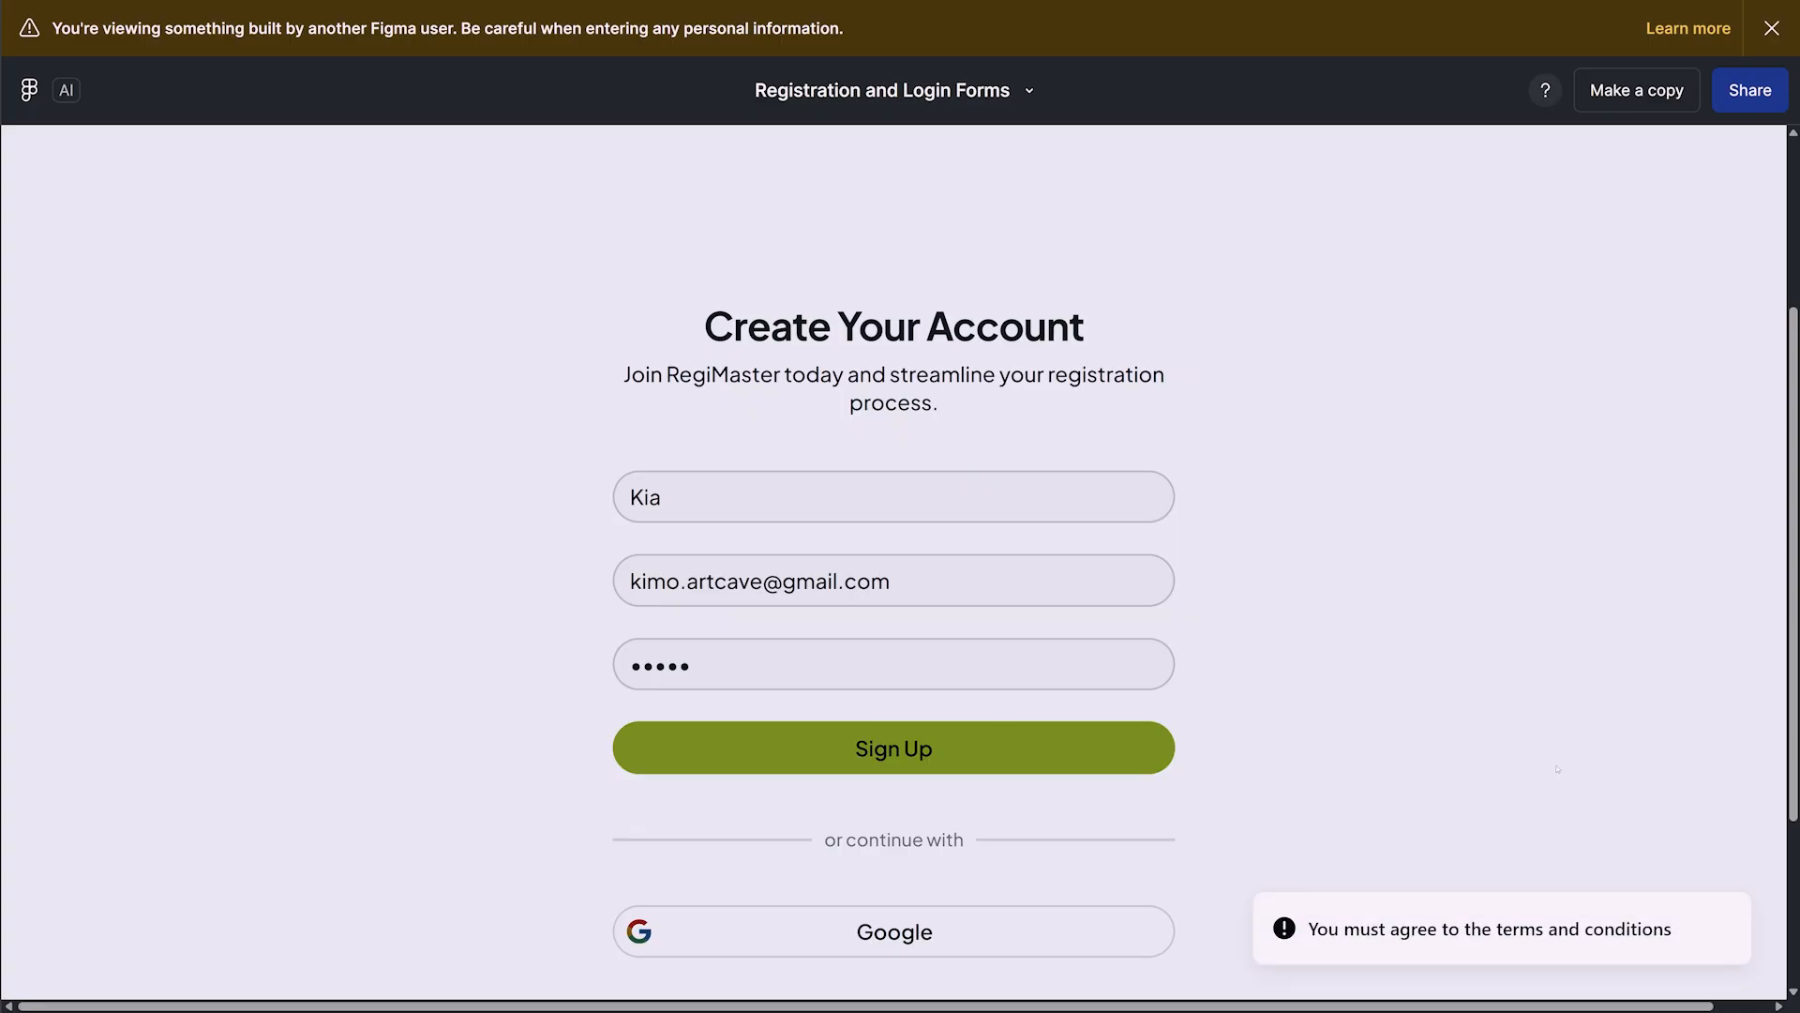
{"action": "scroll", "scroll_direction": "down", "scroll_amount": 3}
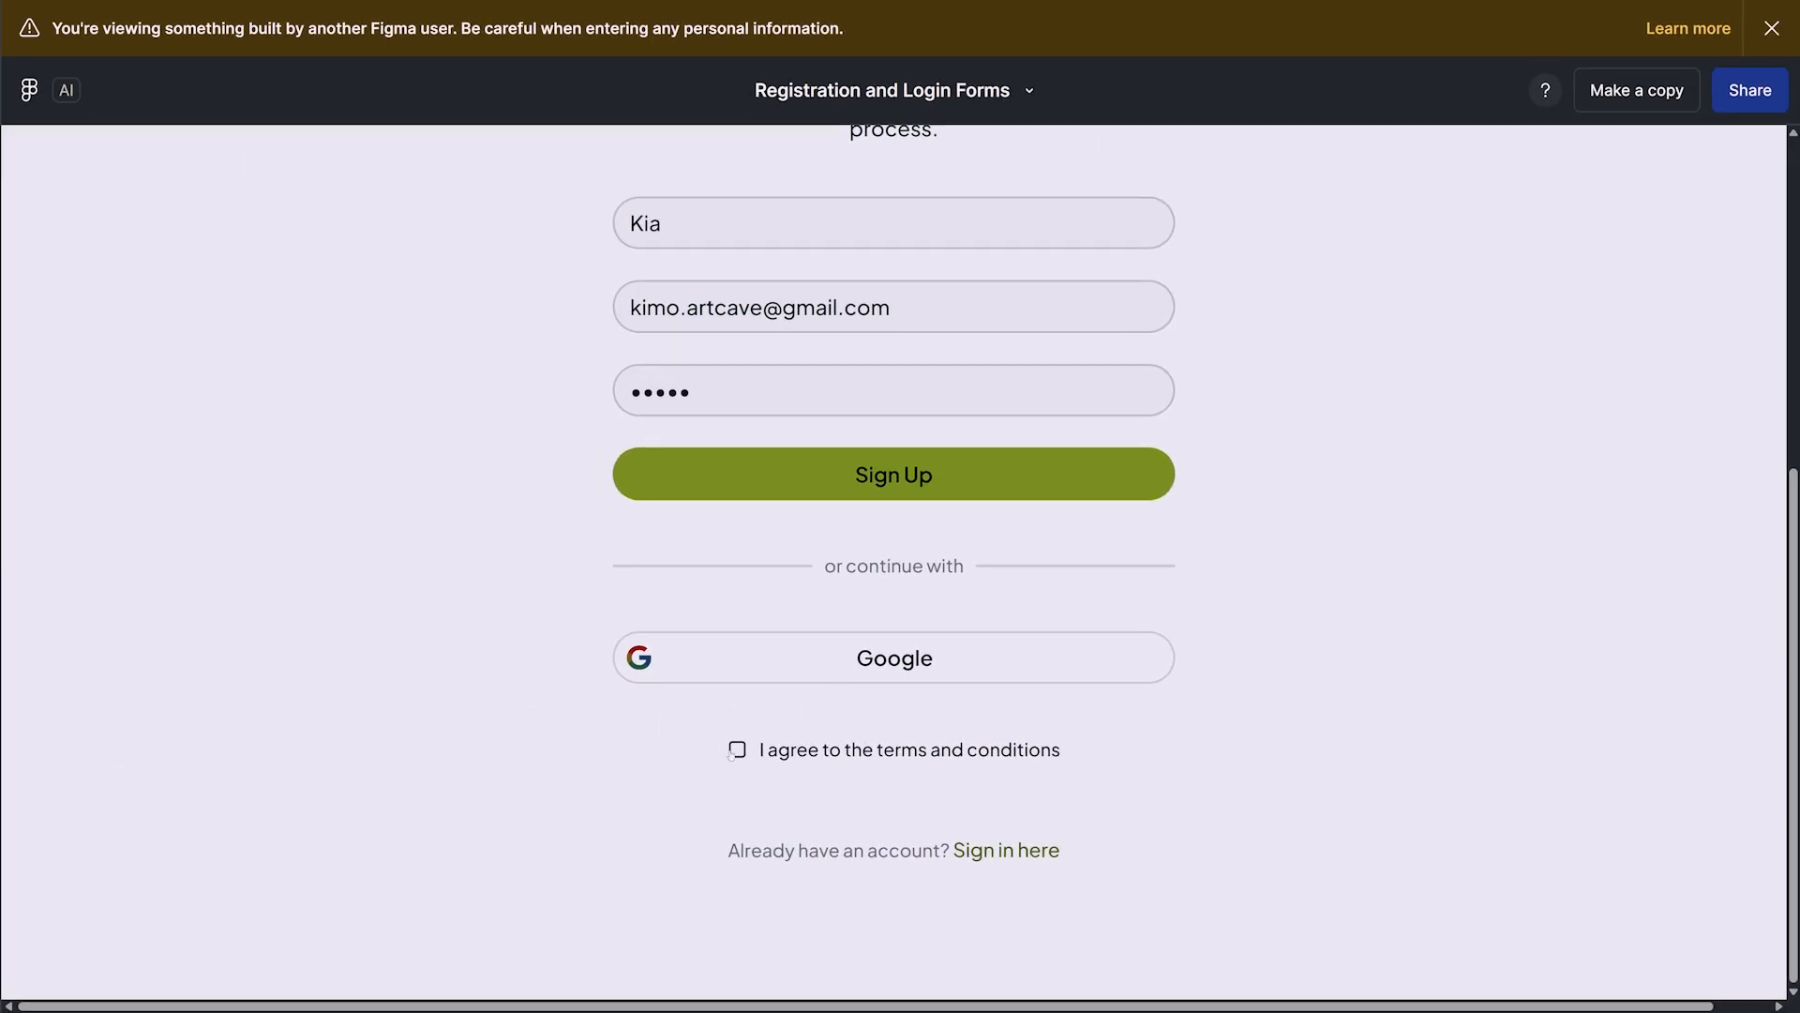
{"action": "left_click", "coordinate": [737, 750]}
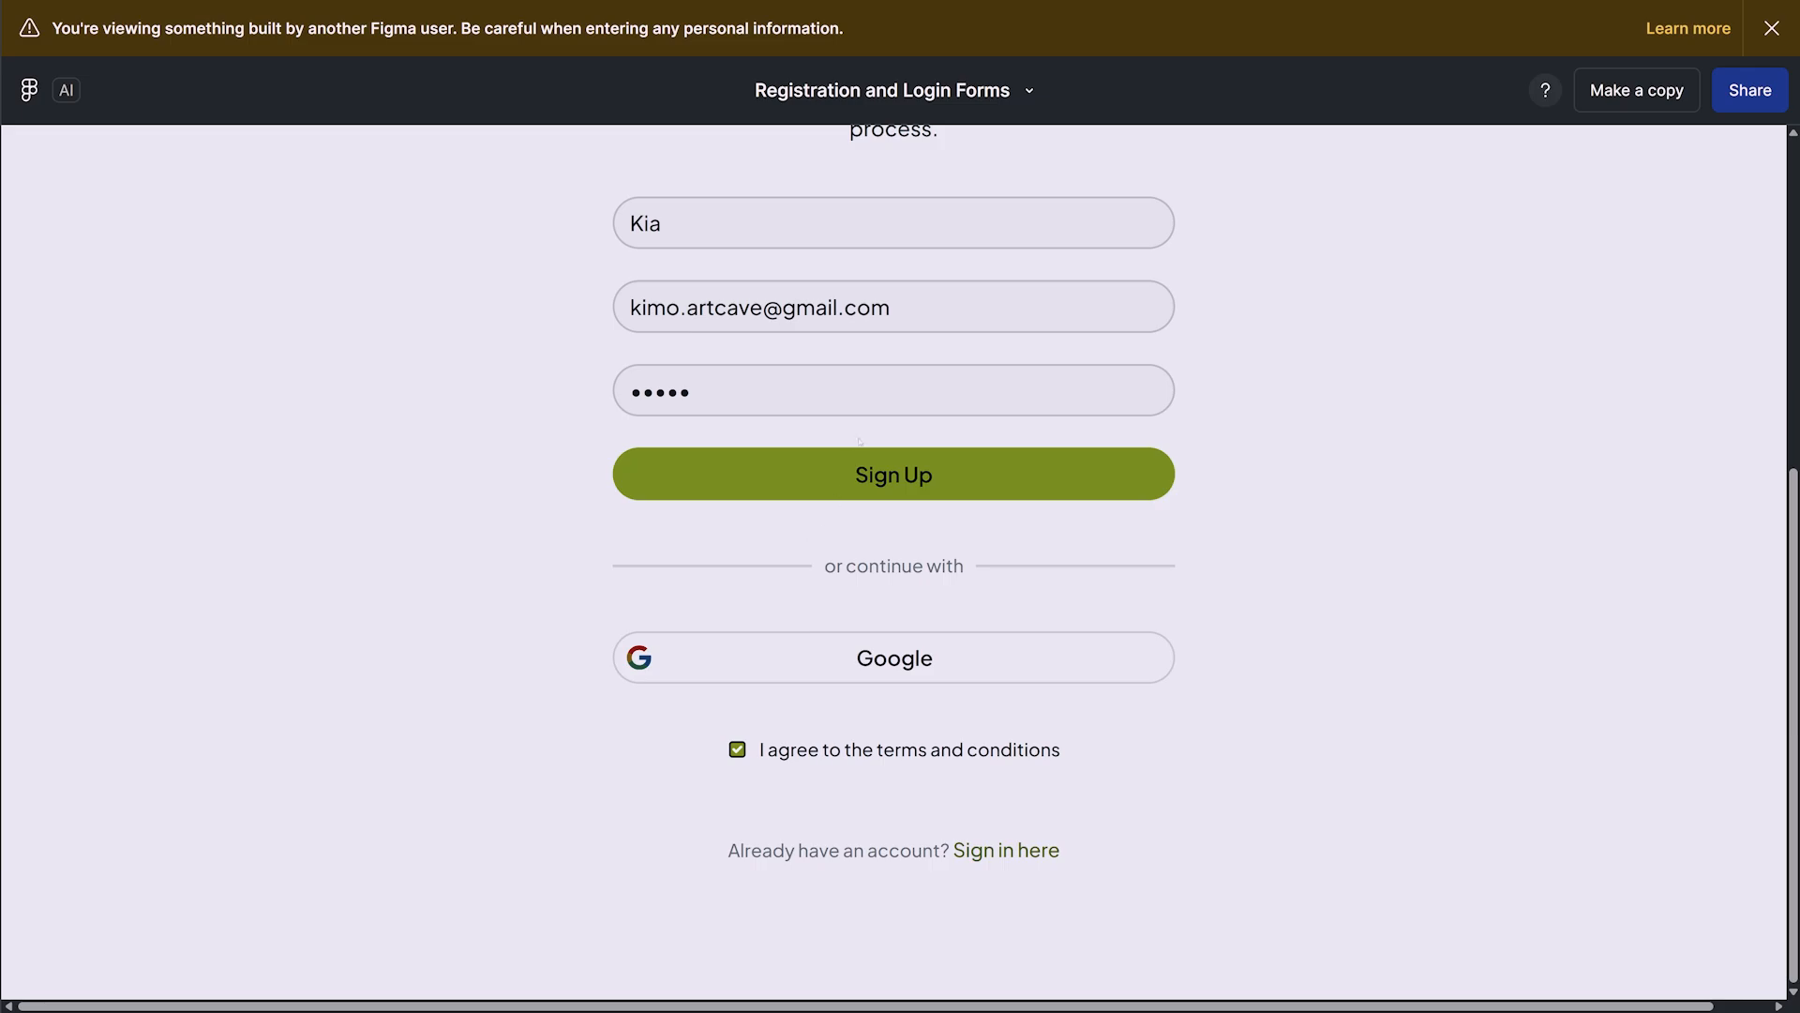
{"action": "left_click", "coordinate": [893, 473]}
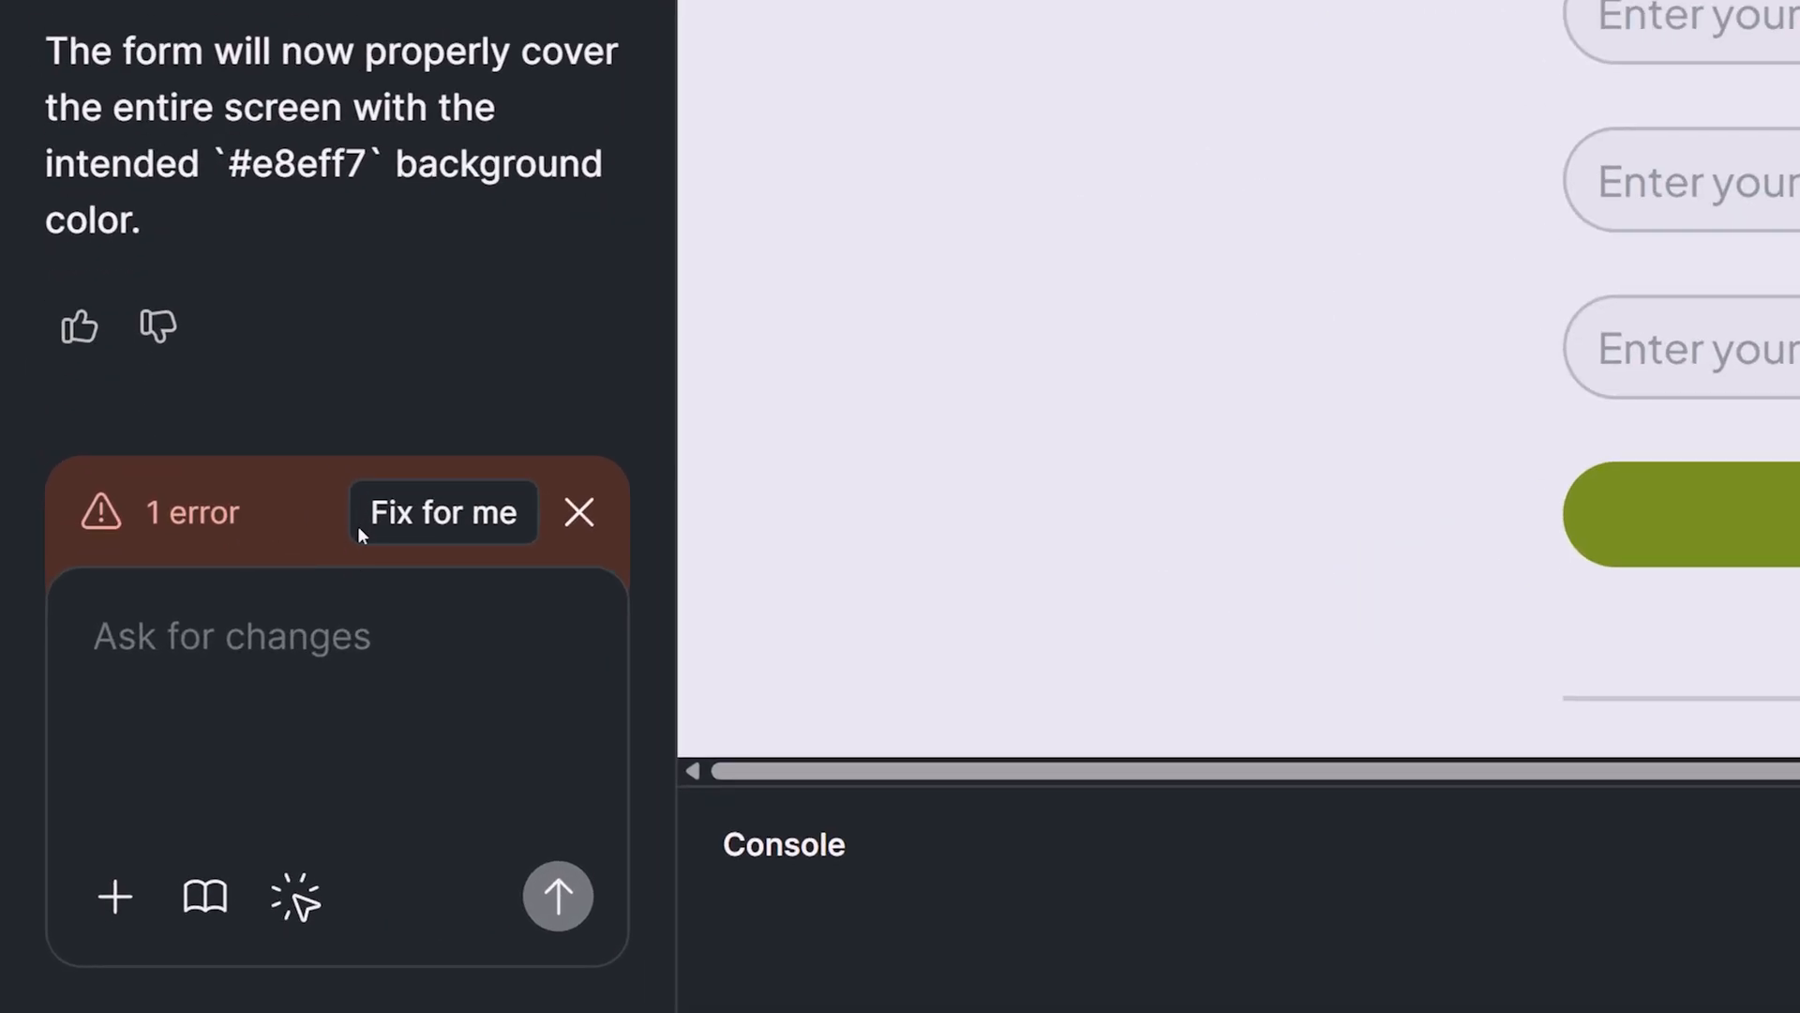
{"action": "mouse_move", "coordinate": [384, 566]}
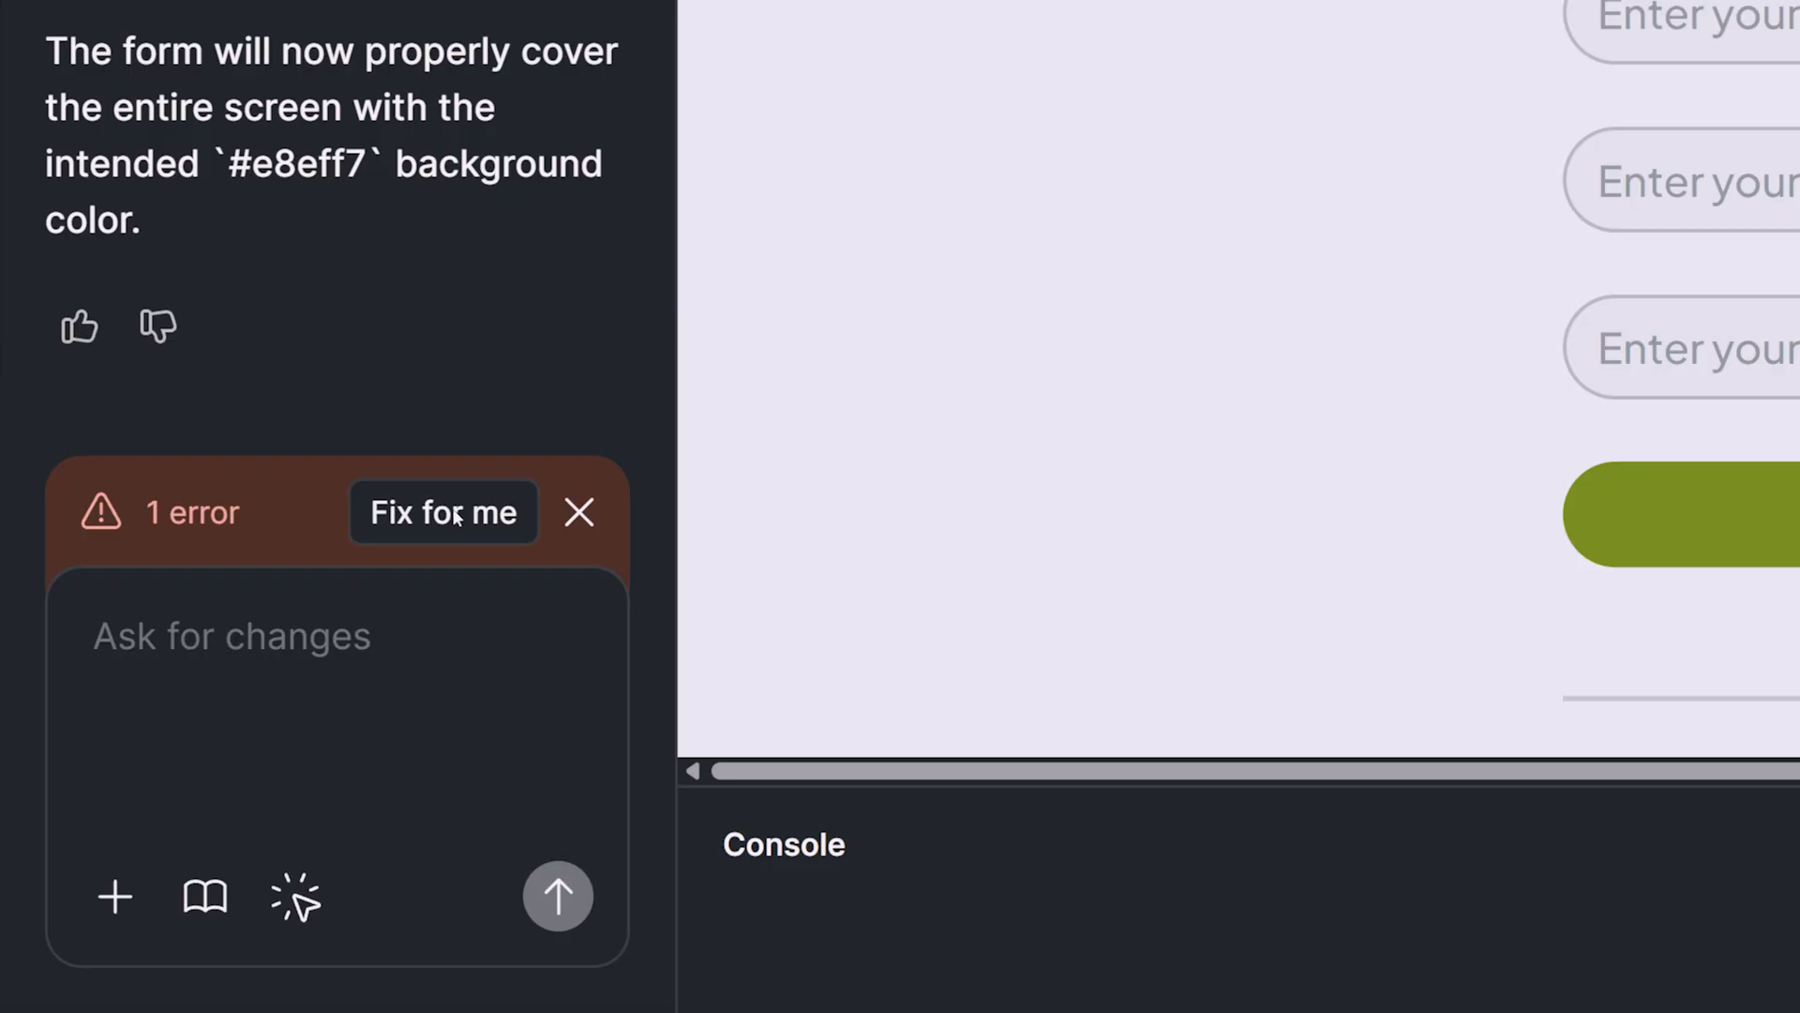
{"action": "mouse_move", "coordinate": [469, 532]}
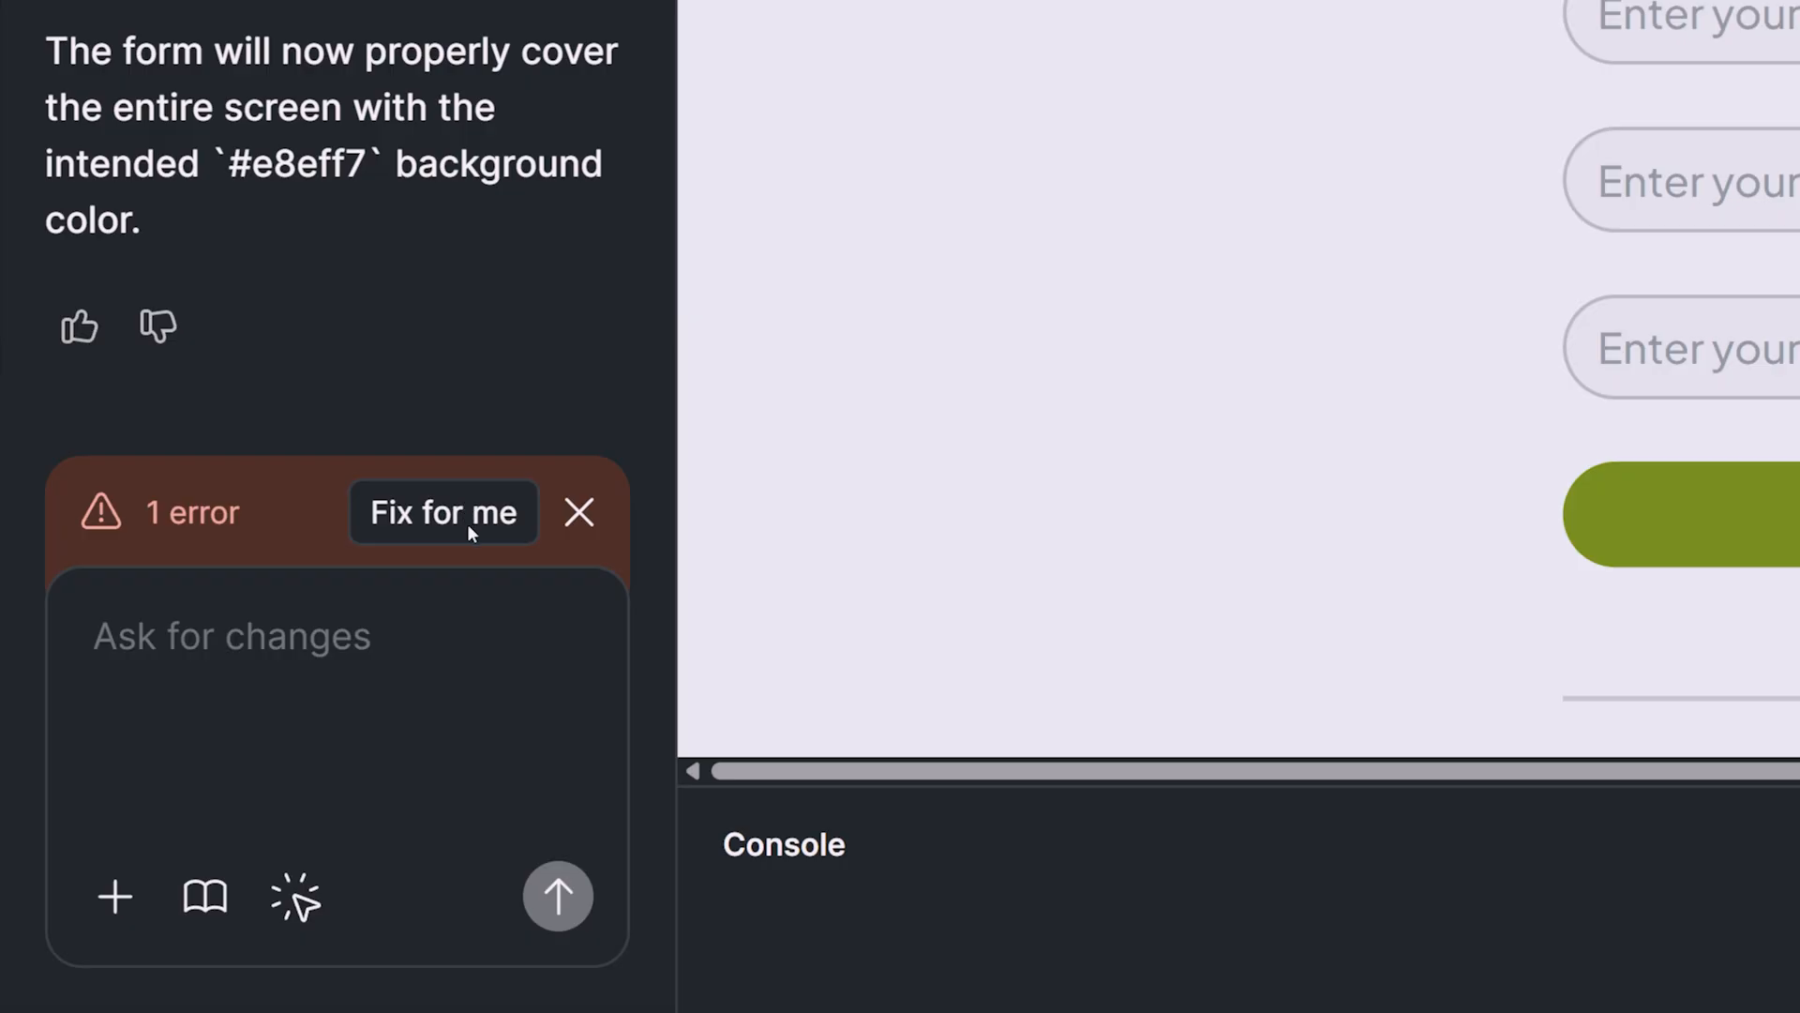
Have the AI fix the single error reported after the sign-up attempt.
{"action": "left_click", "coordinate": [443, 512]}
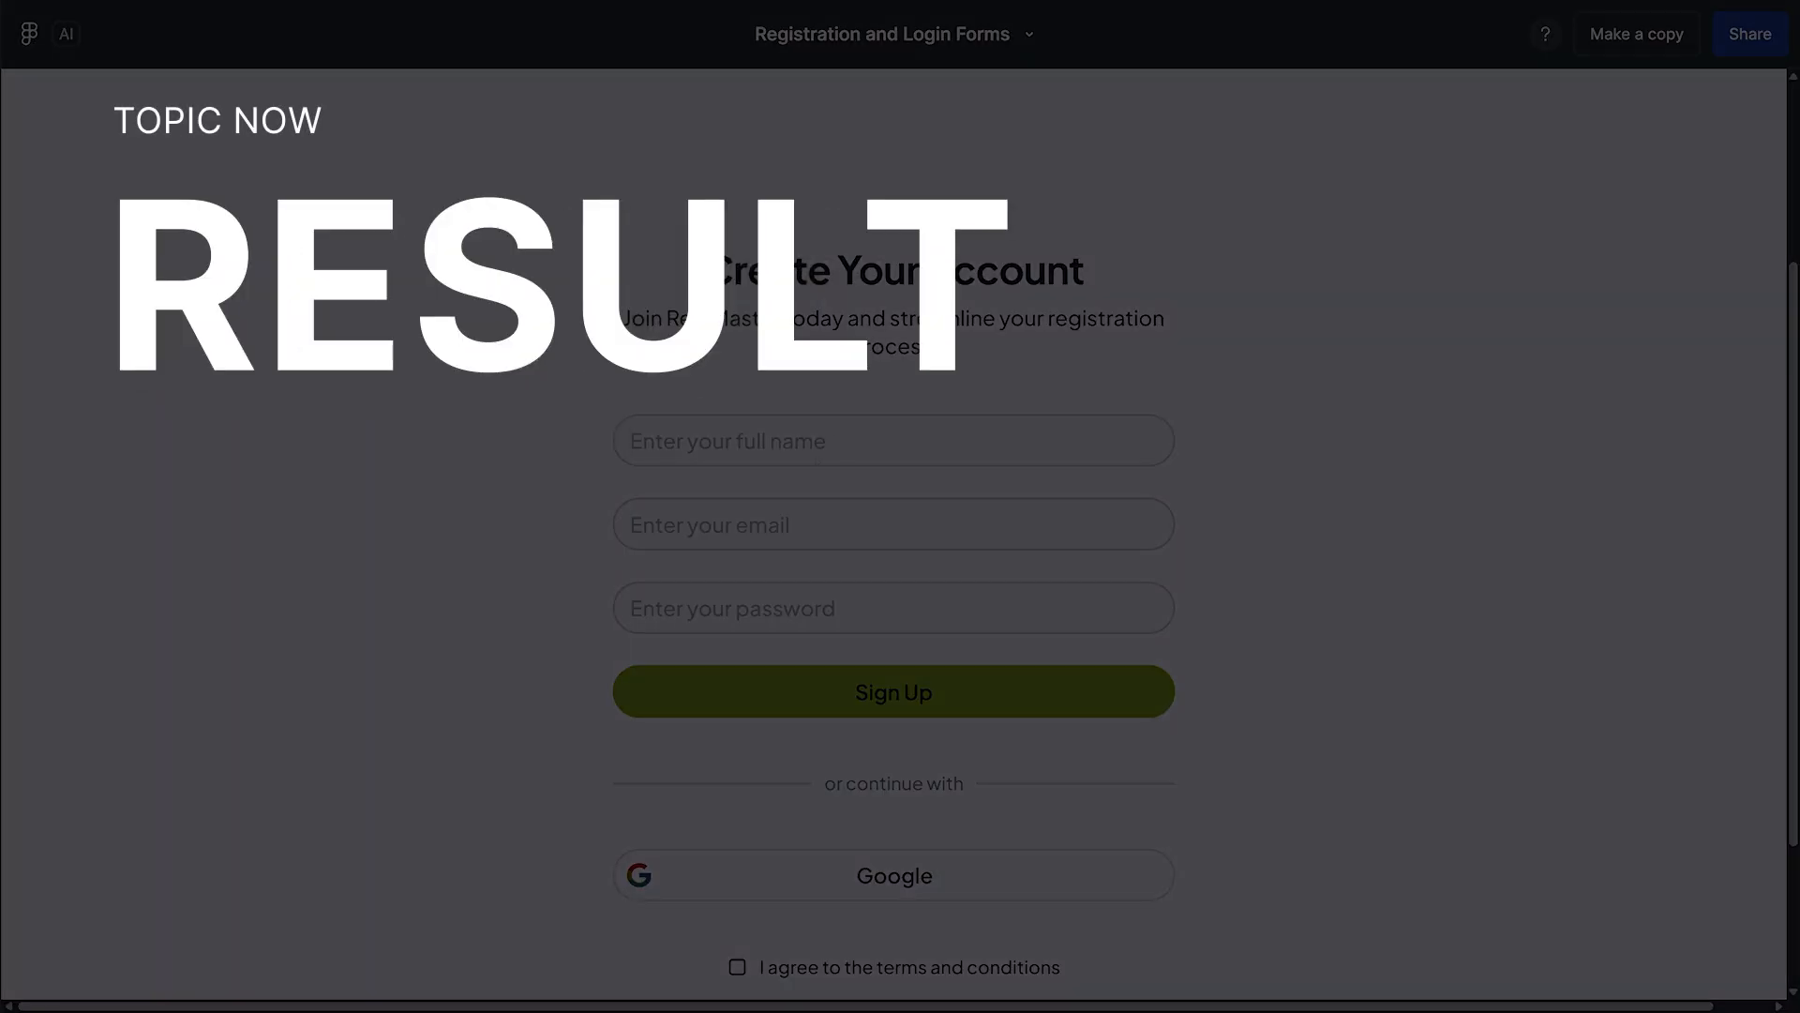
Submit the sign-up form with terms accepted and dismiss the browser's save-password prompt.
{"action": "left_click", "coordinate": [893, 692]}
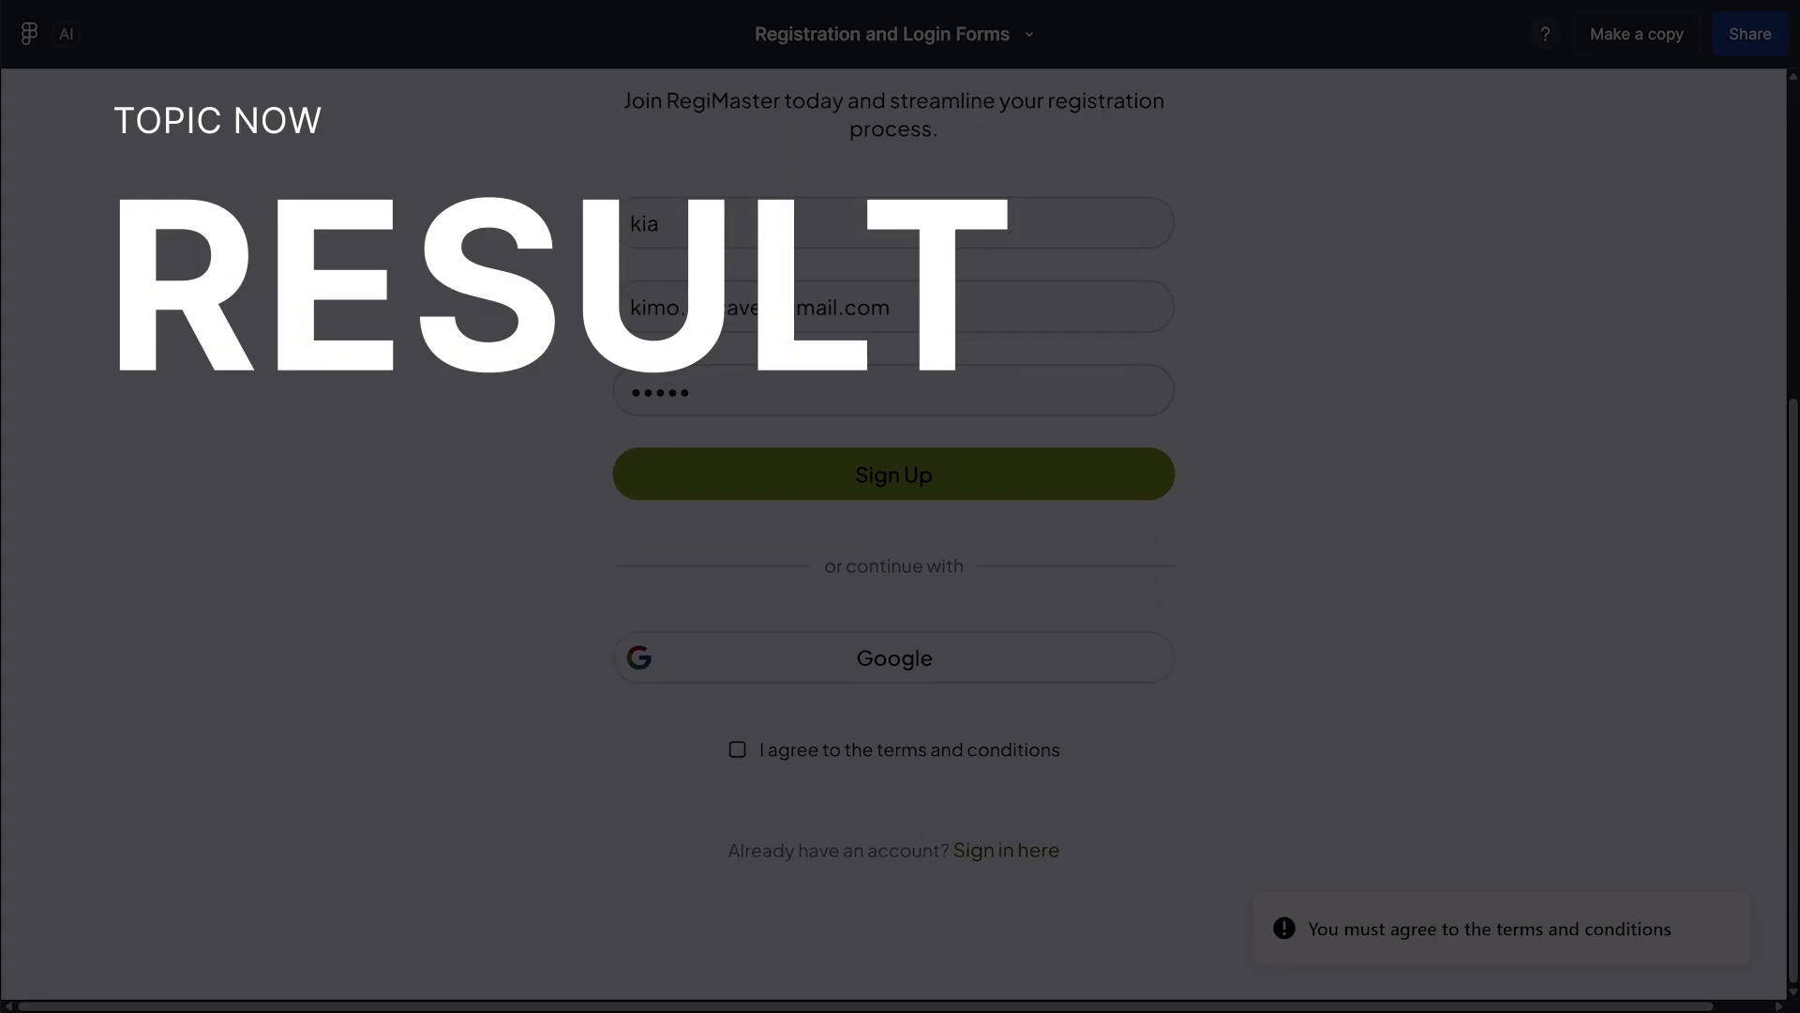
{"action": "left_click", "coordinate": [736, 750]}
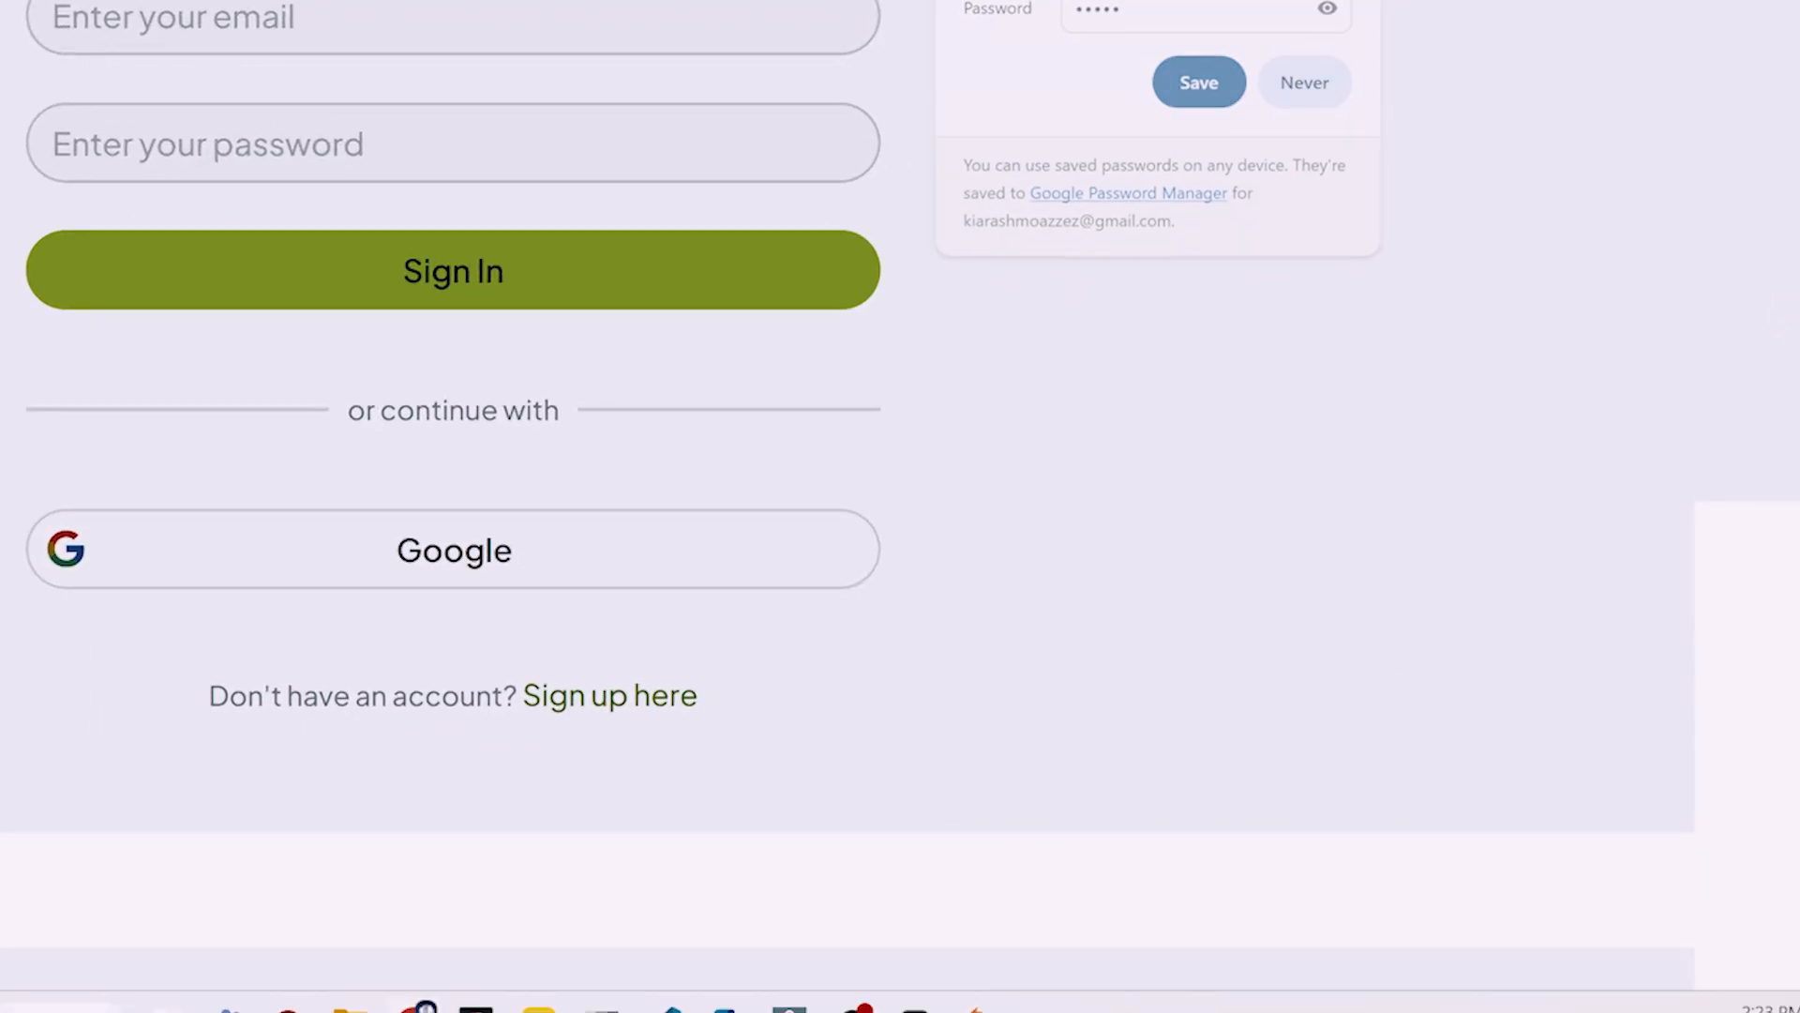
{"action": "left_click", "coordinate": [1305, 81]}
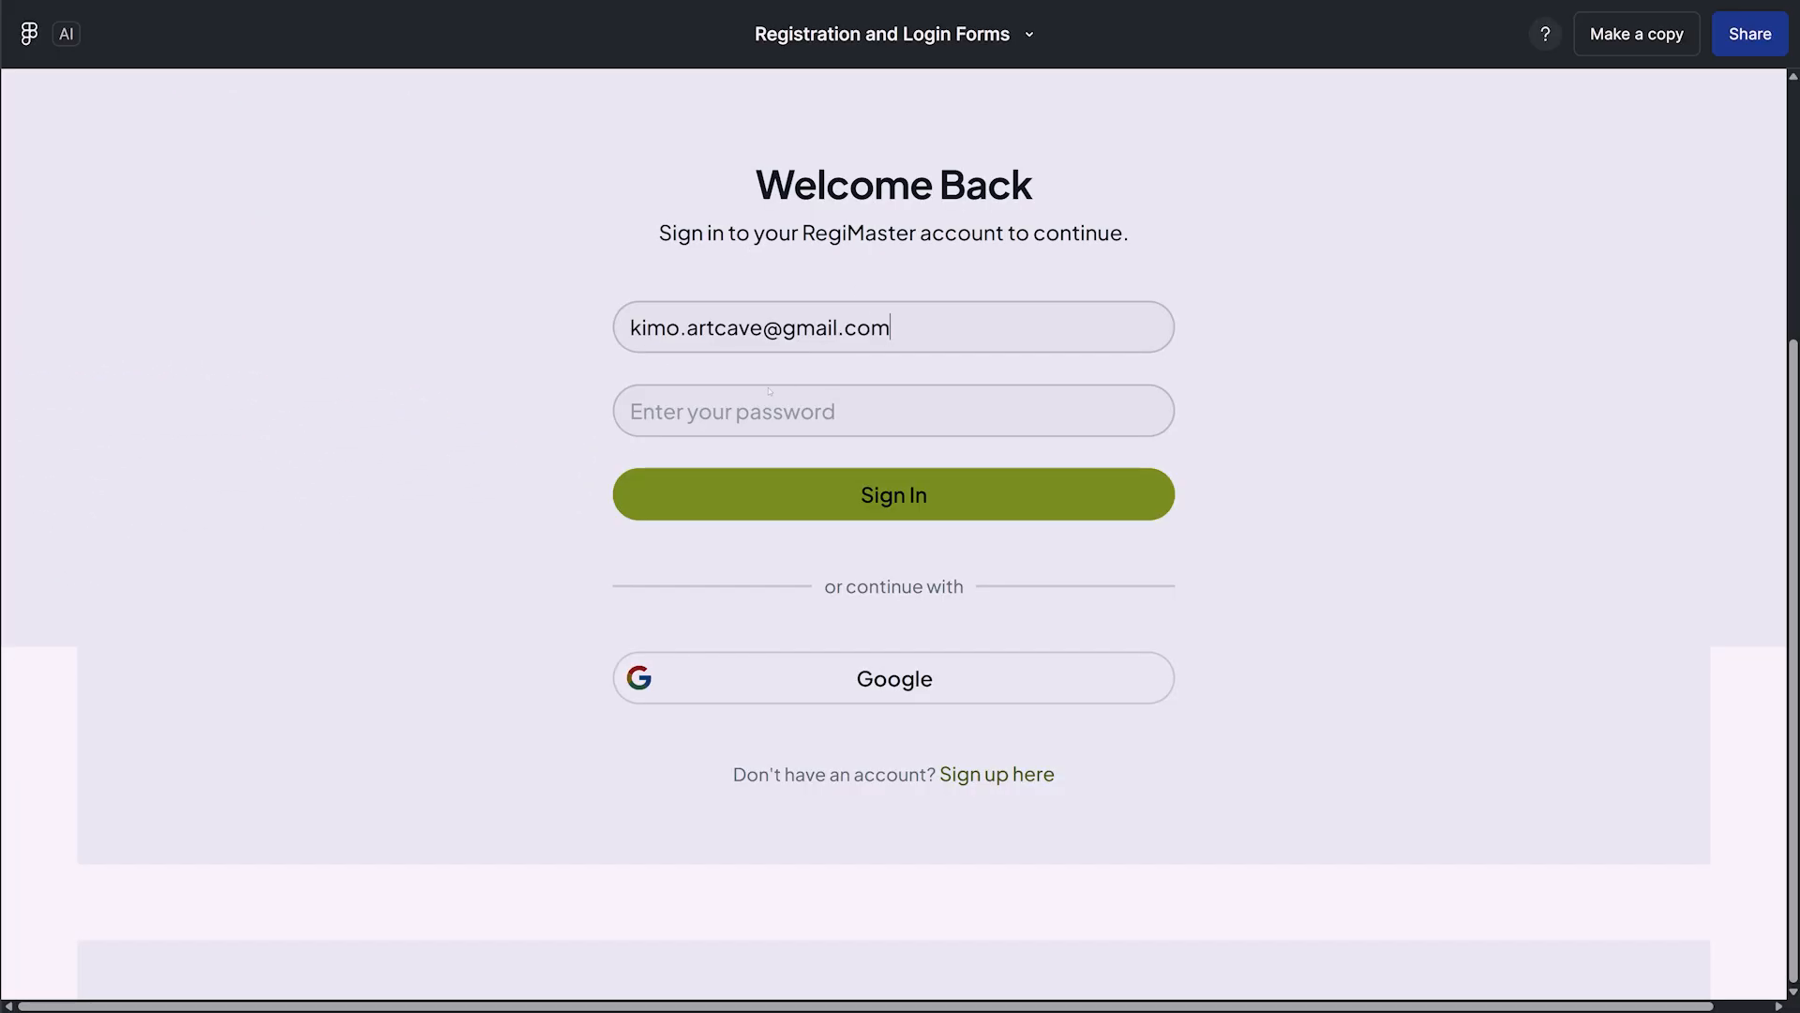
Sign in on the Welcome Back form with the new account's password and load the dashboard.
{"action": "type", "text": "••••"}
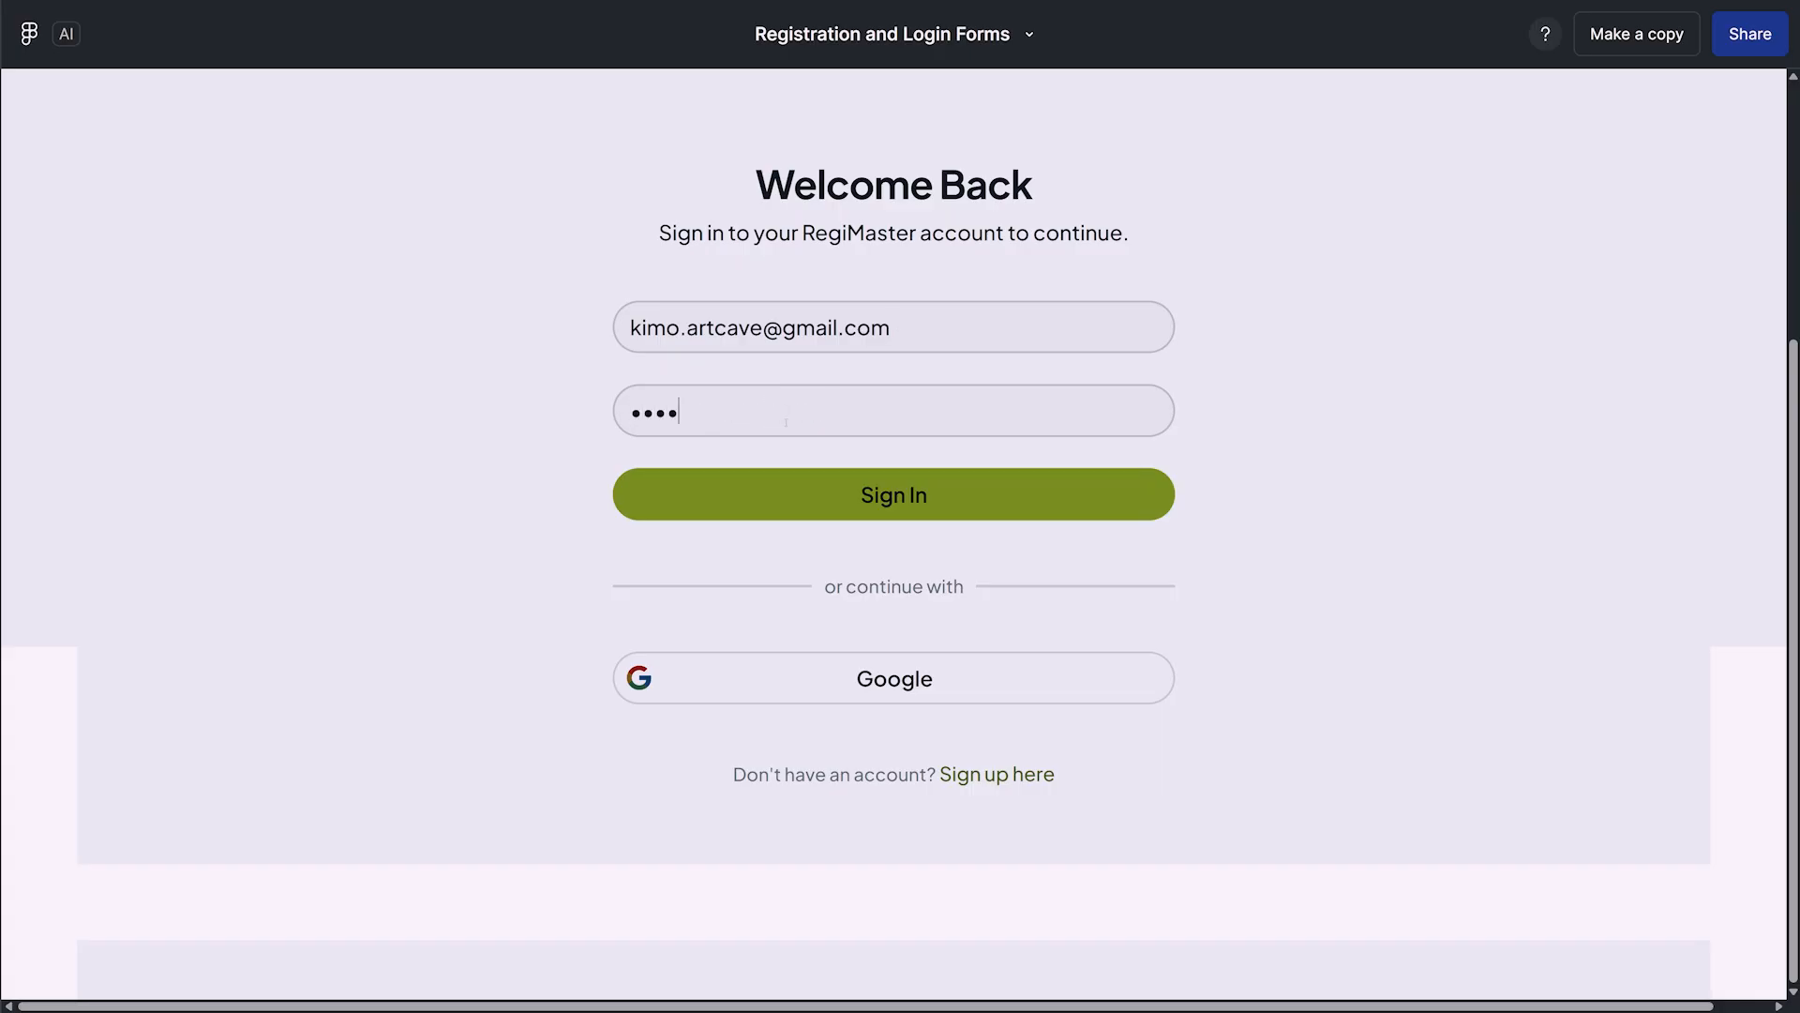
{"action": "left_click", "coordinate": [892, 495]}
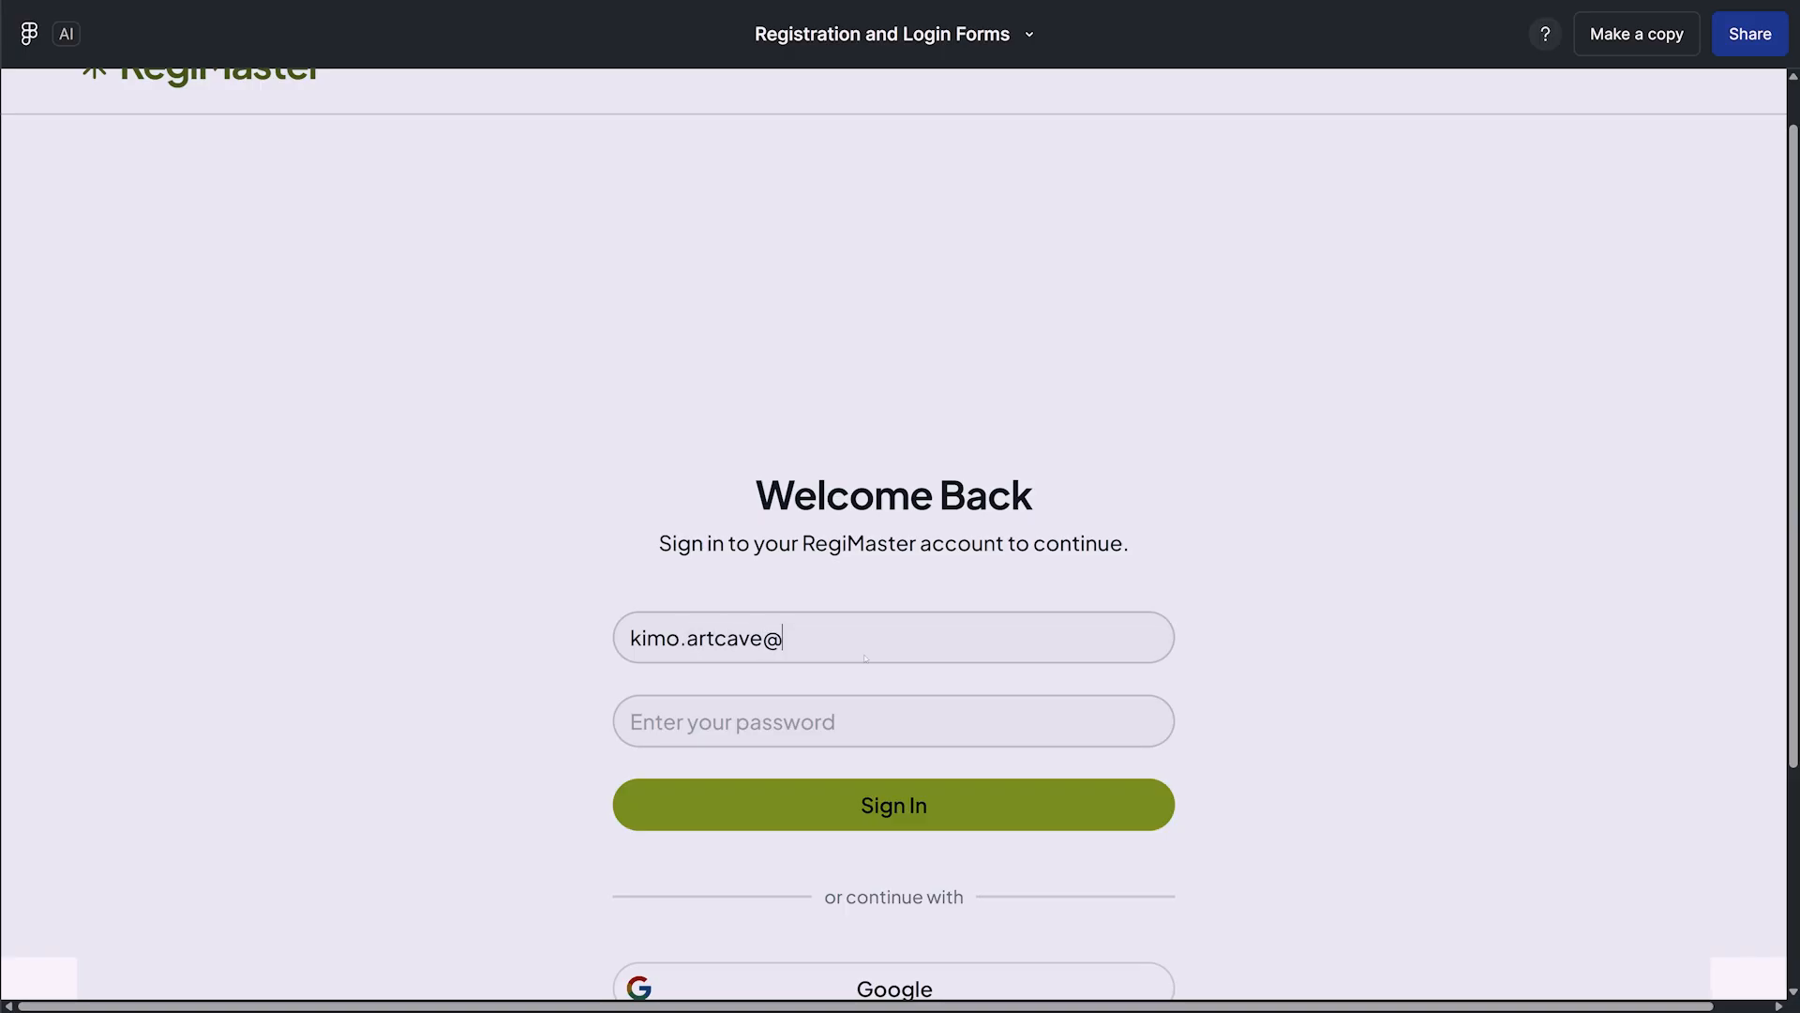
{"action": "left_click", "coordinate": [893, 805]}
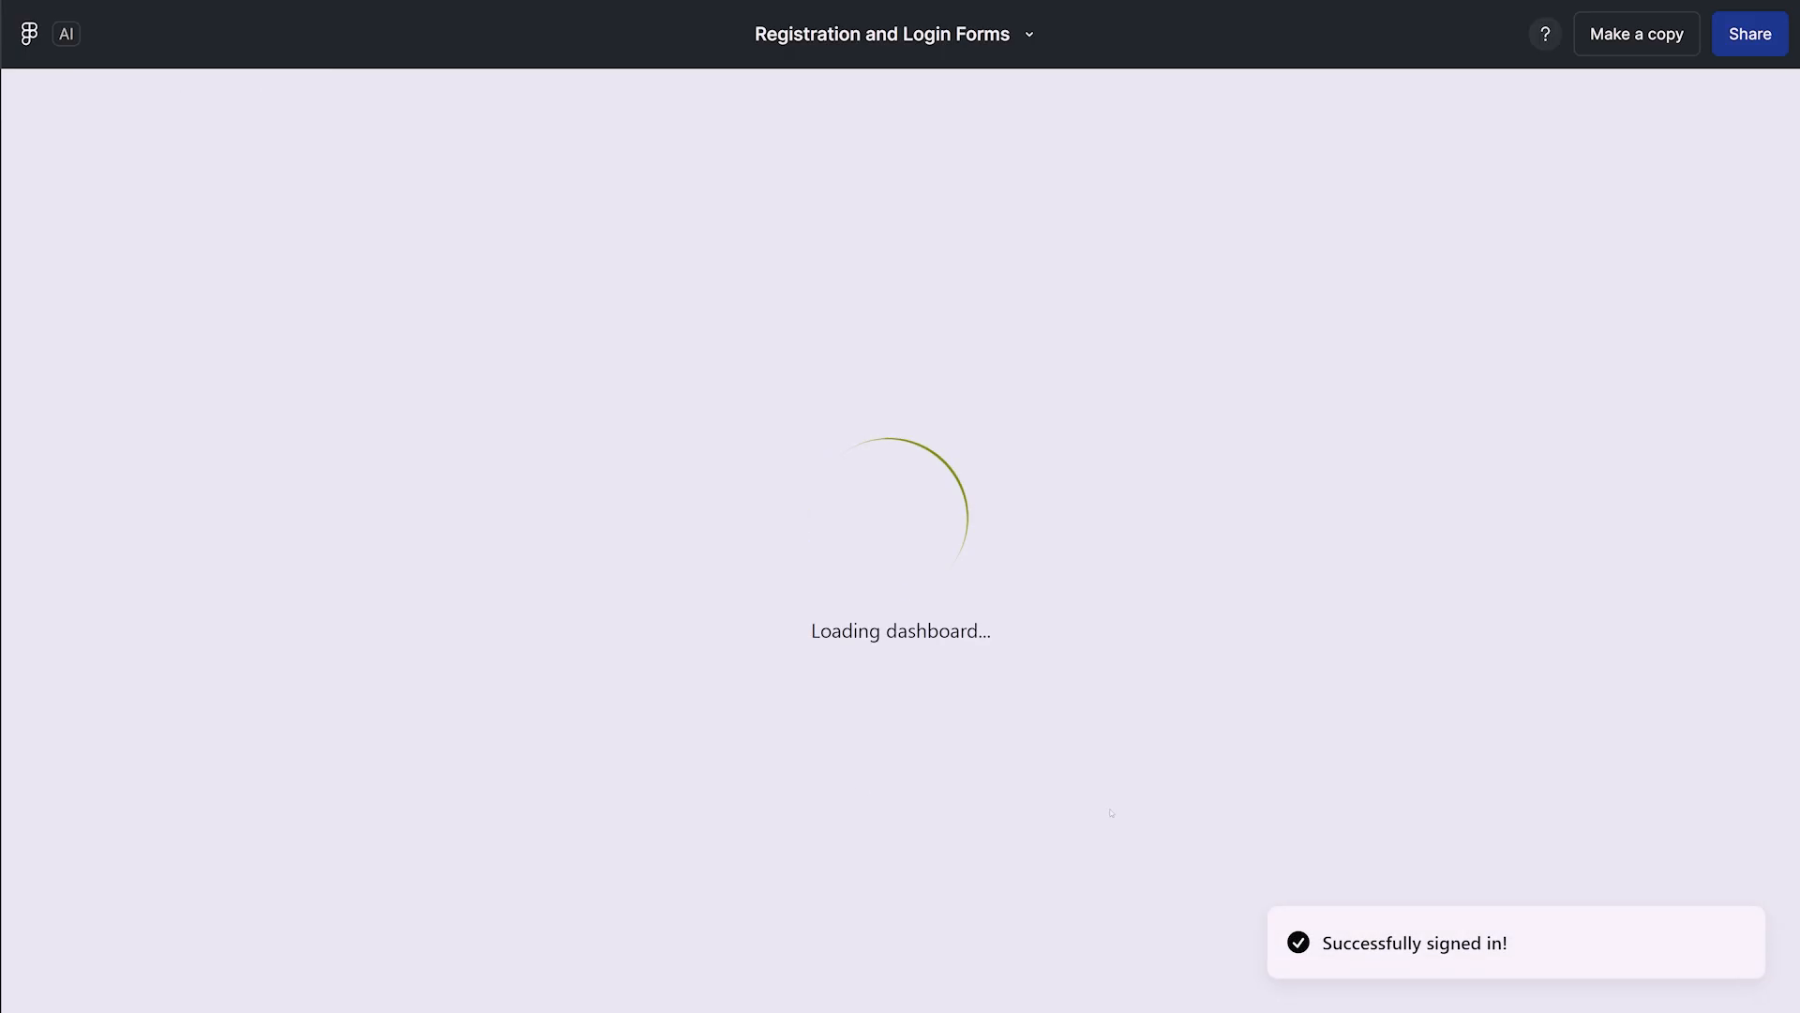